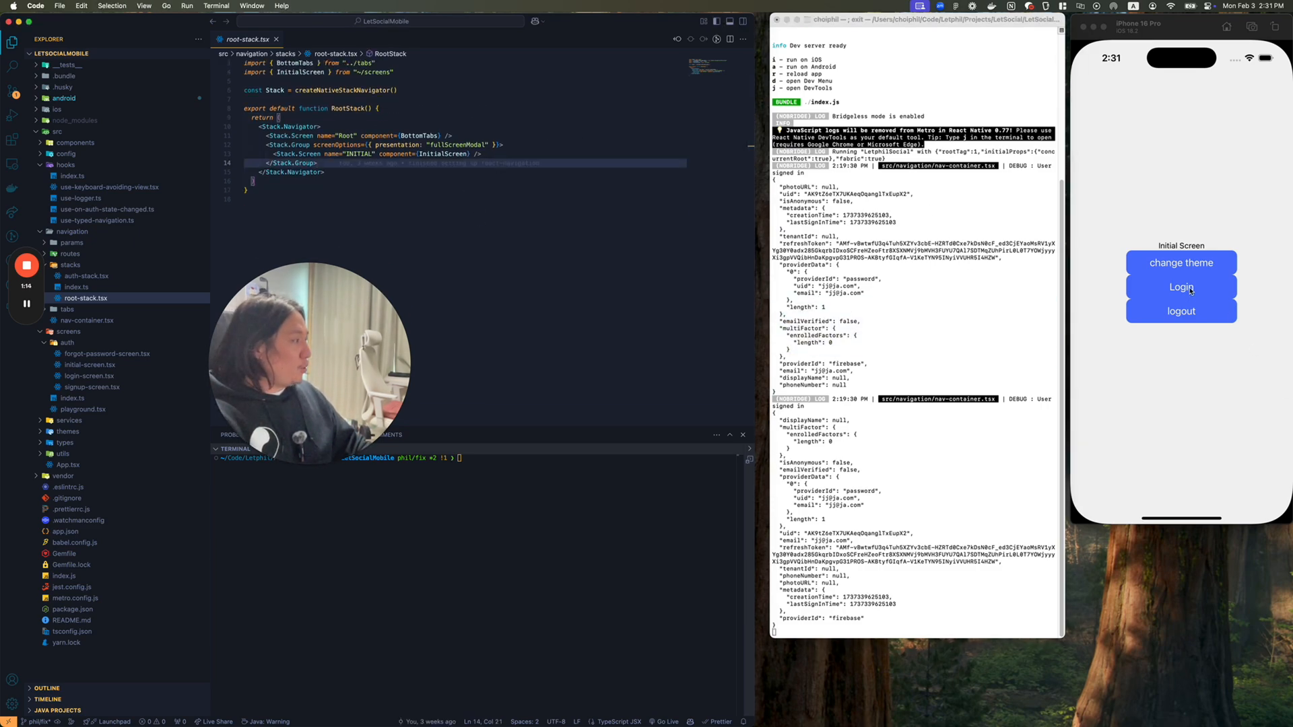
Show the app's login screen, then bring up README.md with the project setup notes.
{"action": "left_click", "coordinate": [1181, 287]}
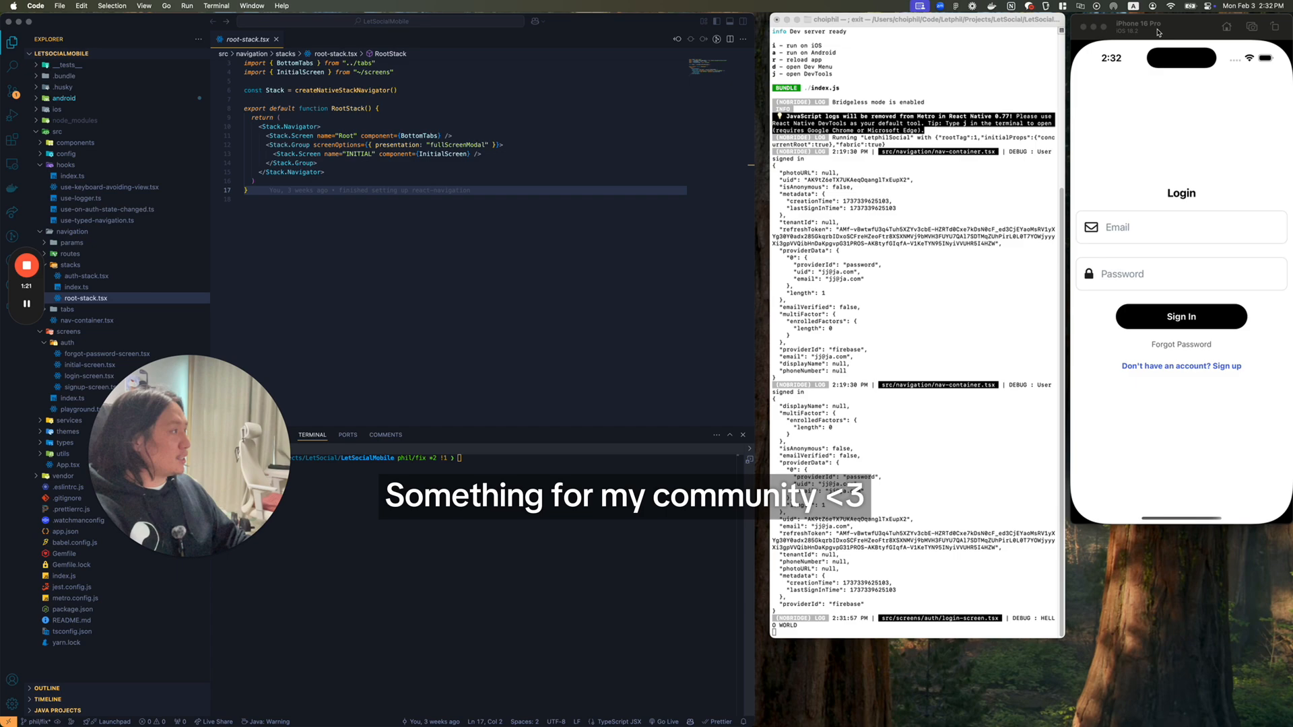
{"action": "left_click", "coordinate": [107, 354]}
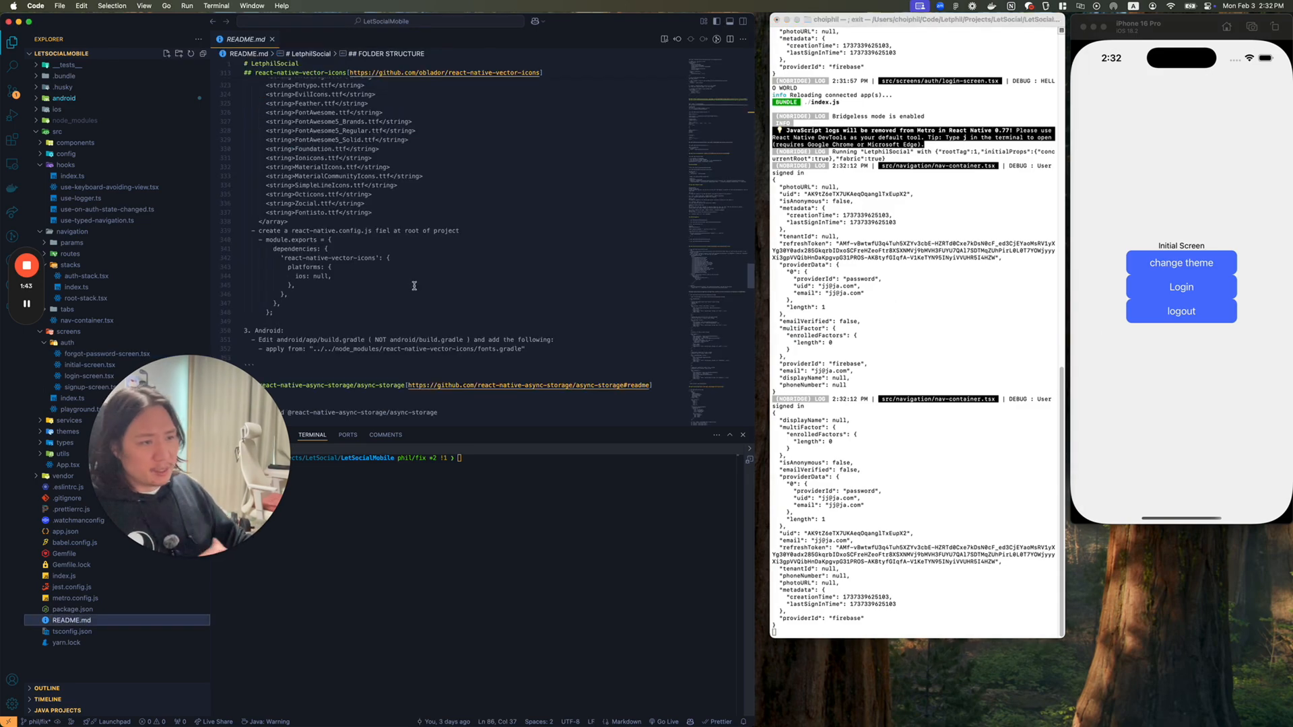
{"action": "mouse_move", "coordinate": [465, 294]}
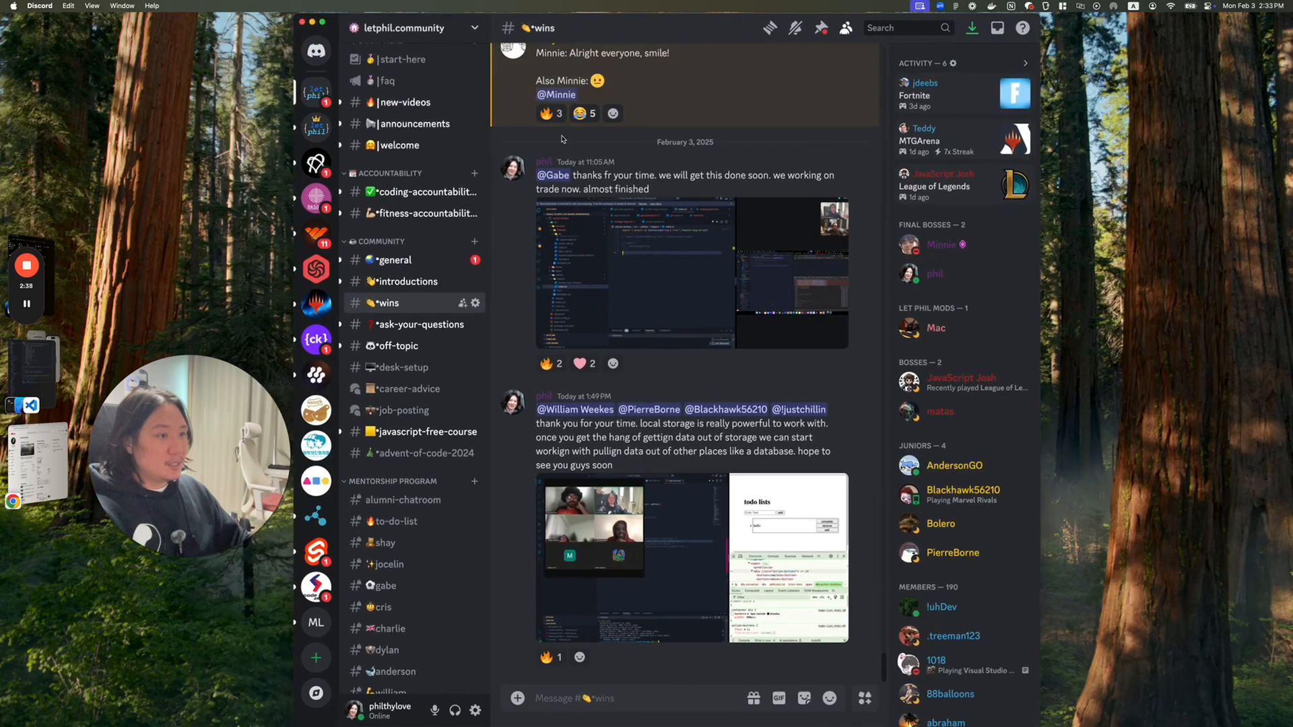
Read through members' February daily progress posts in #coding-accountability-february.
{"action": "left_click", "coordinate": [425, 193]}
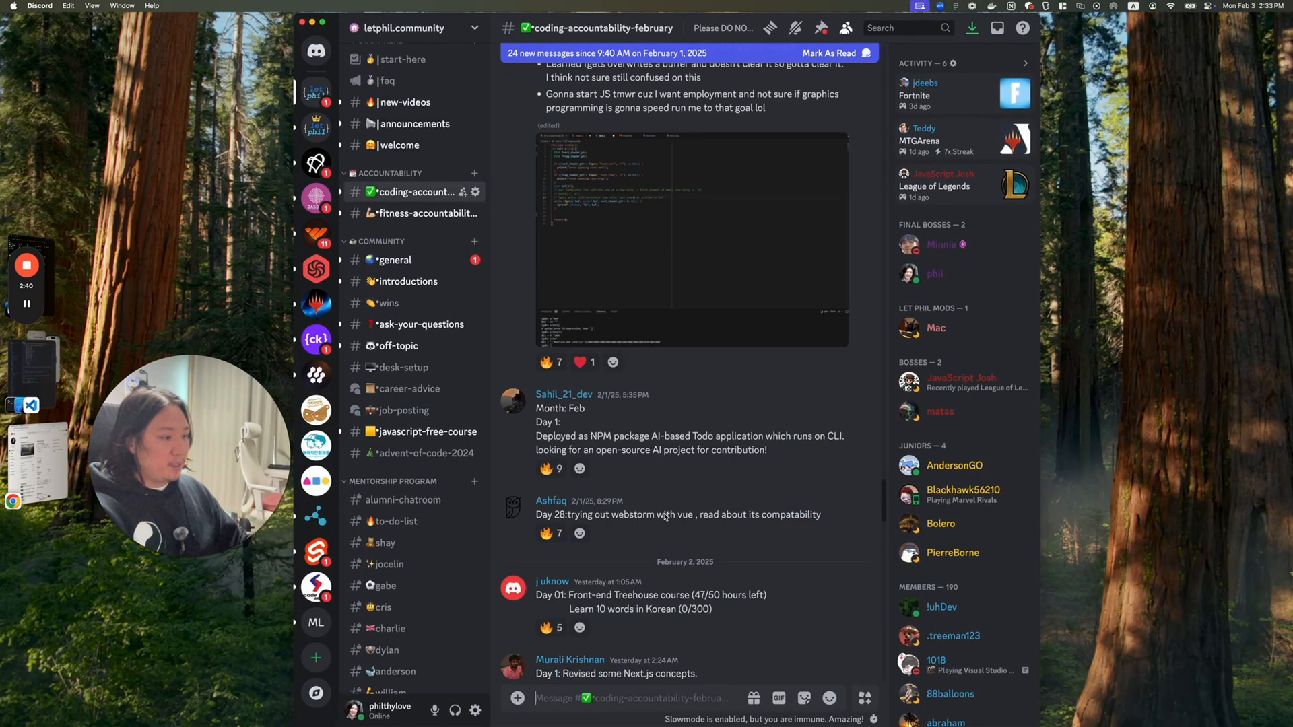
{"action": "scroll", "scroll_direction": "down", "scroll_amount": 3}
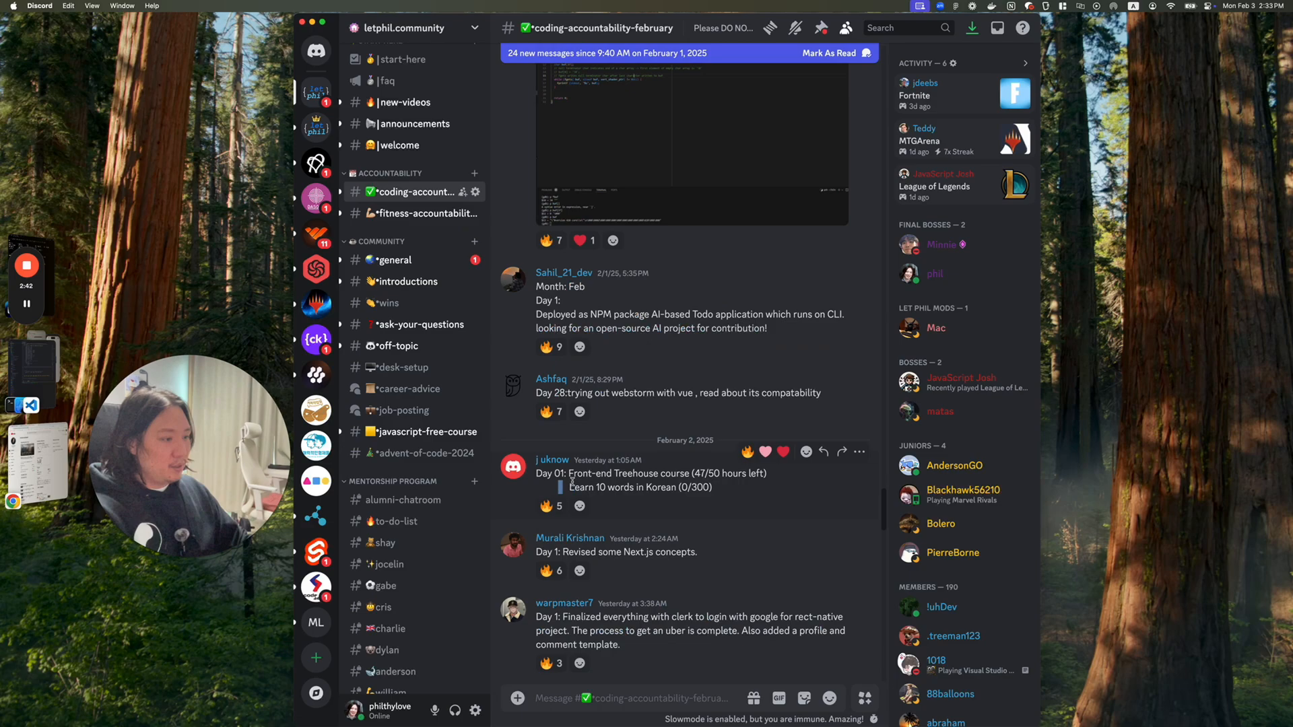
{"action": "scroll", "scroll_direction": "down", "scroll_amount": 3}
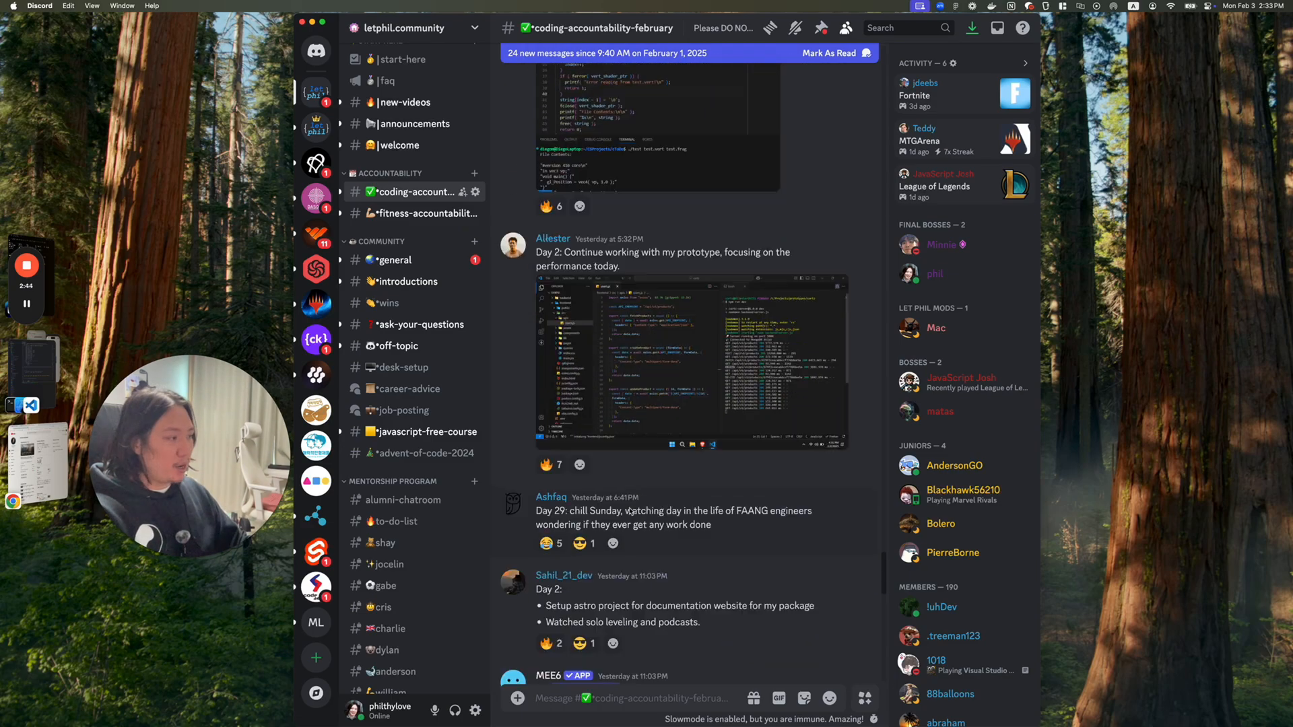
{"action": "scroll", "scroll_direction": "down", "scroll_amount": 3}
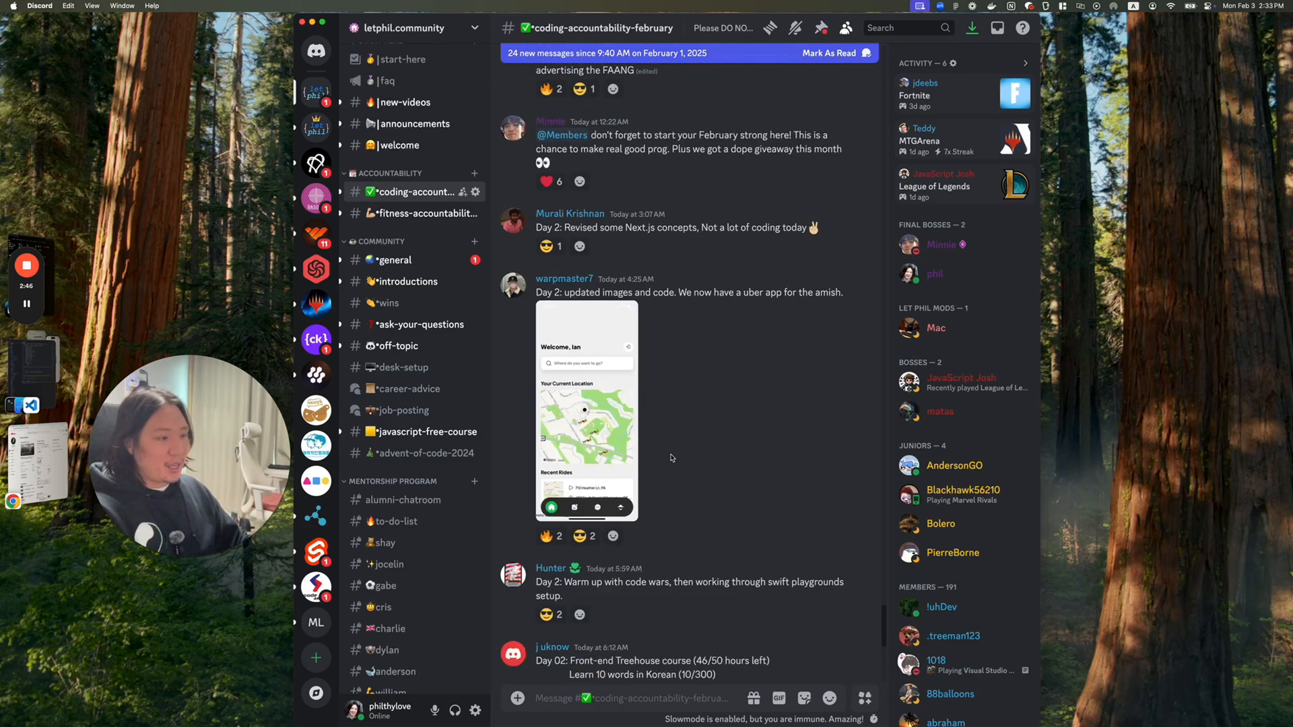
{"action": "scroll", "scroll_direction": "down", "scroll_amount": 3}
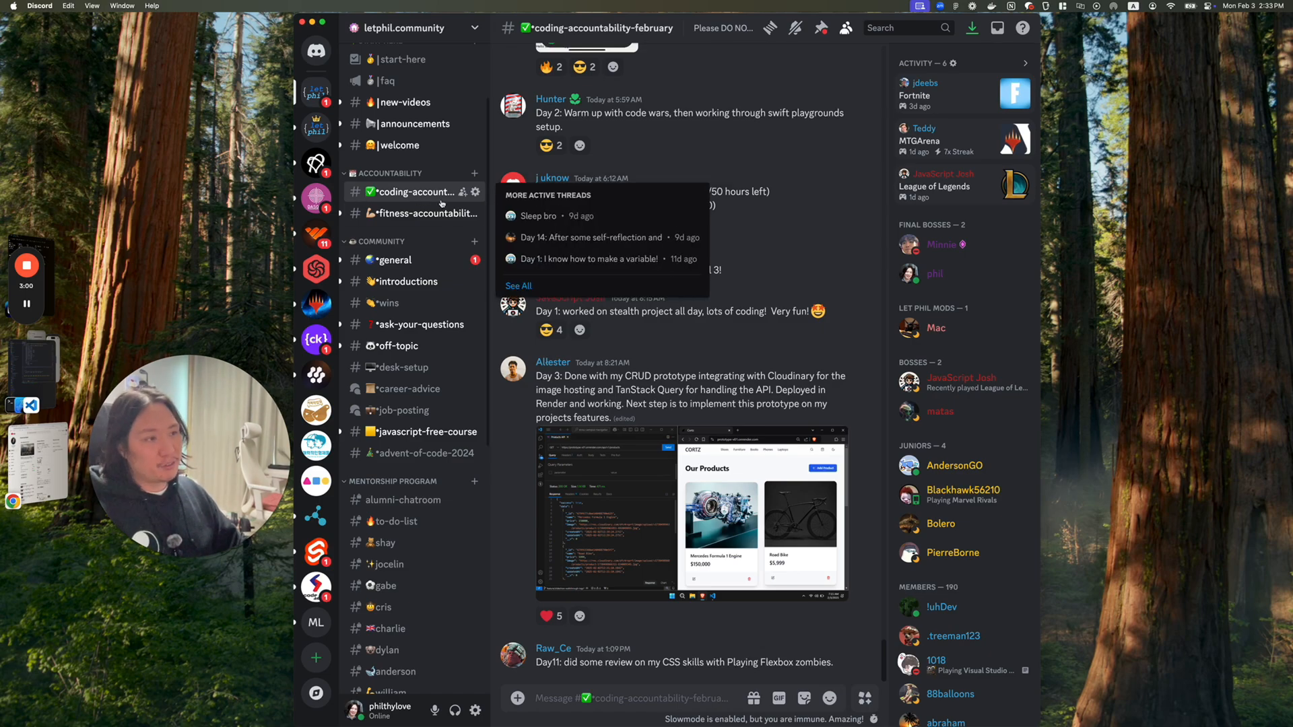
Peek at #fitness-accountability, return to #coding-accountability-february and start the /leader command.
{"action": "left_click", "coordinate": [420, 212]}
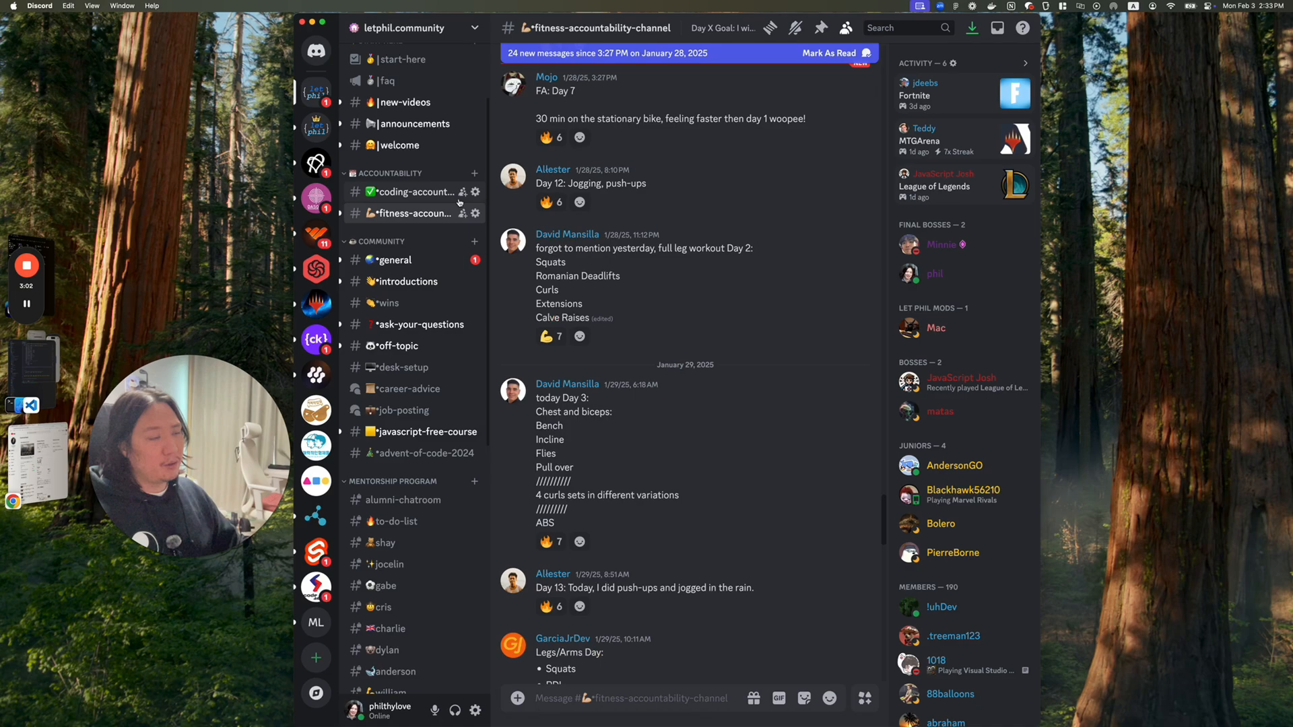
{"action": "left_click", "coordinate": [415, 192]}
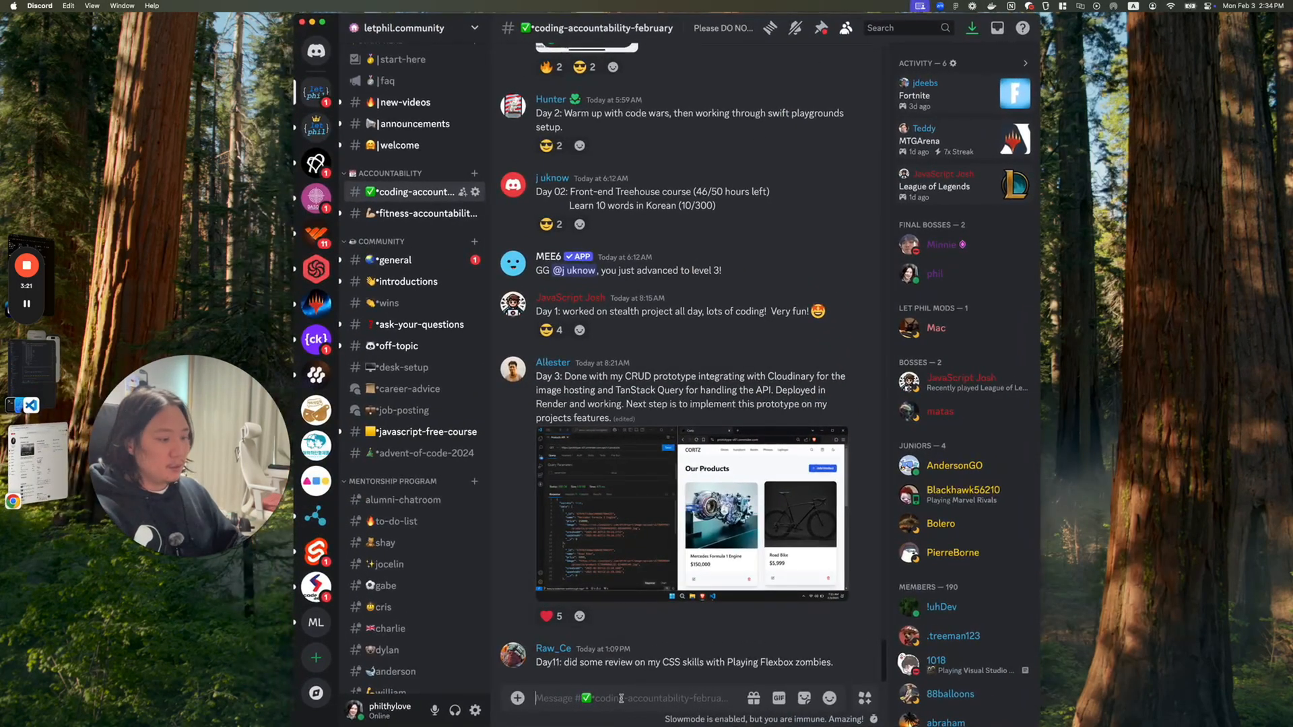
{"action": "type", "text": "/leaderboard/1260862331903148083"}
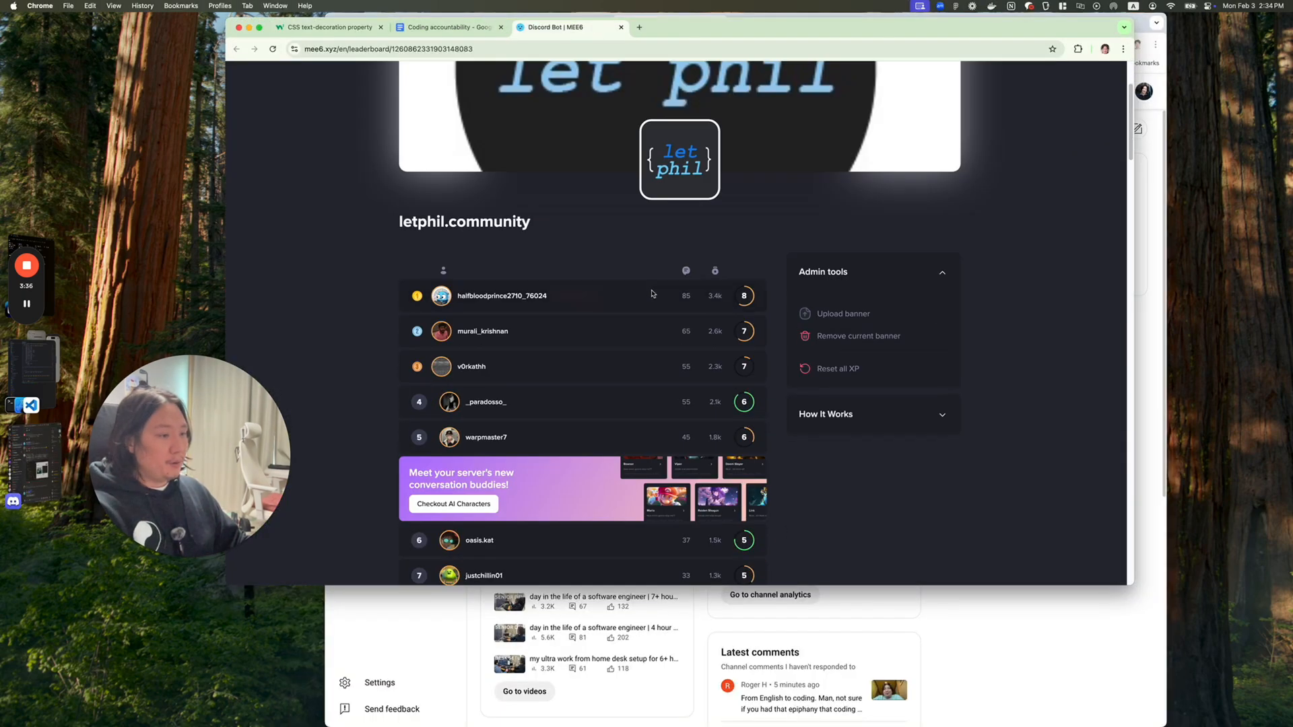
{"action": "mouse_move", "coordinate": [482, 331]}
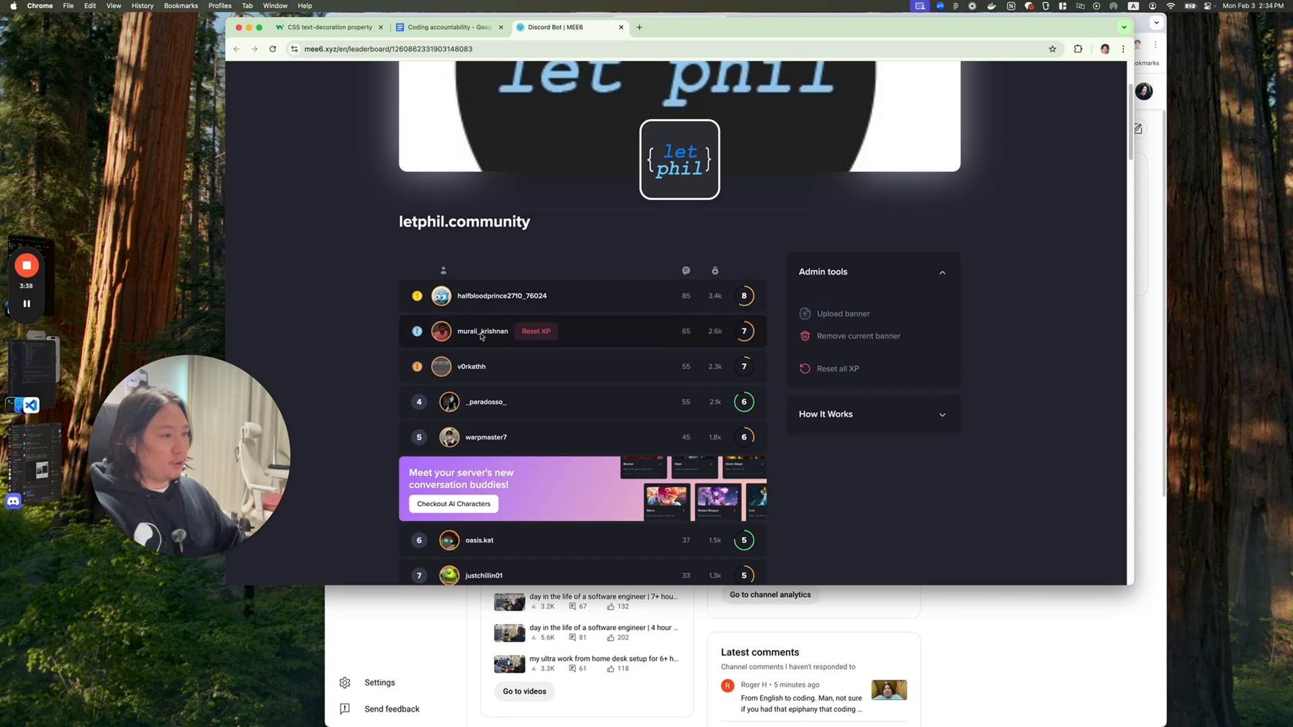
Scroll down the MEE6 letphil.community leaderboard of messages, XP and levels.
{"action": "scroll", "scroll_direction": "down", "scroll_amount": 3}
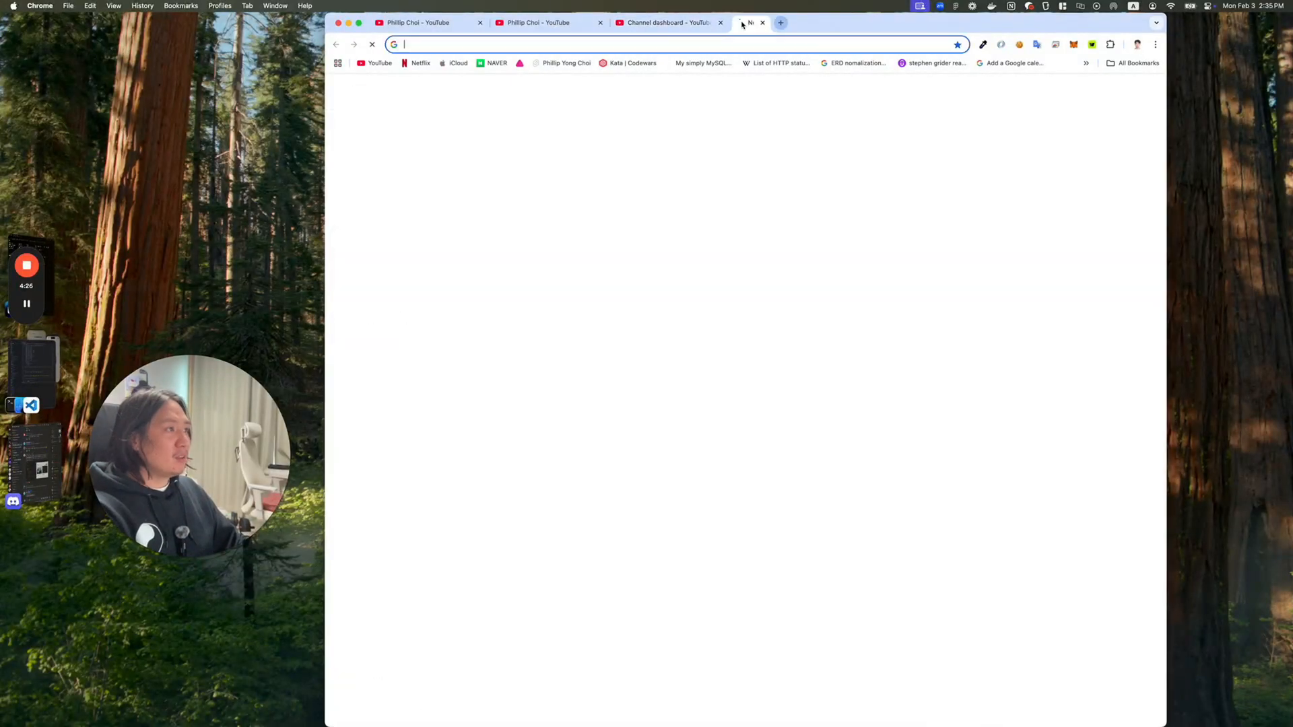
Go to github.com and reach the personal profile through the avatar's Your profile entry.
{"action": "type", "text": "github.com"}
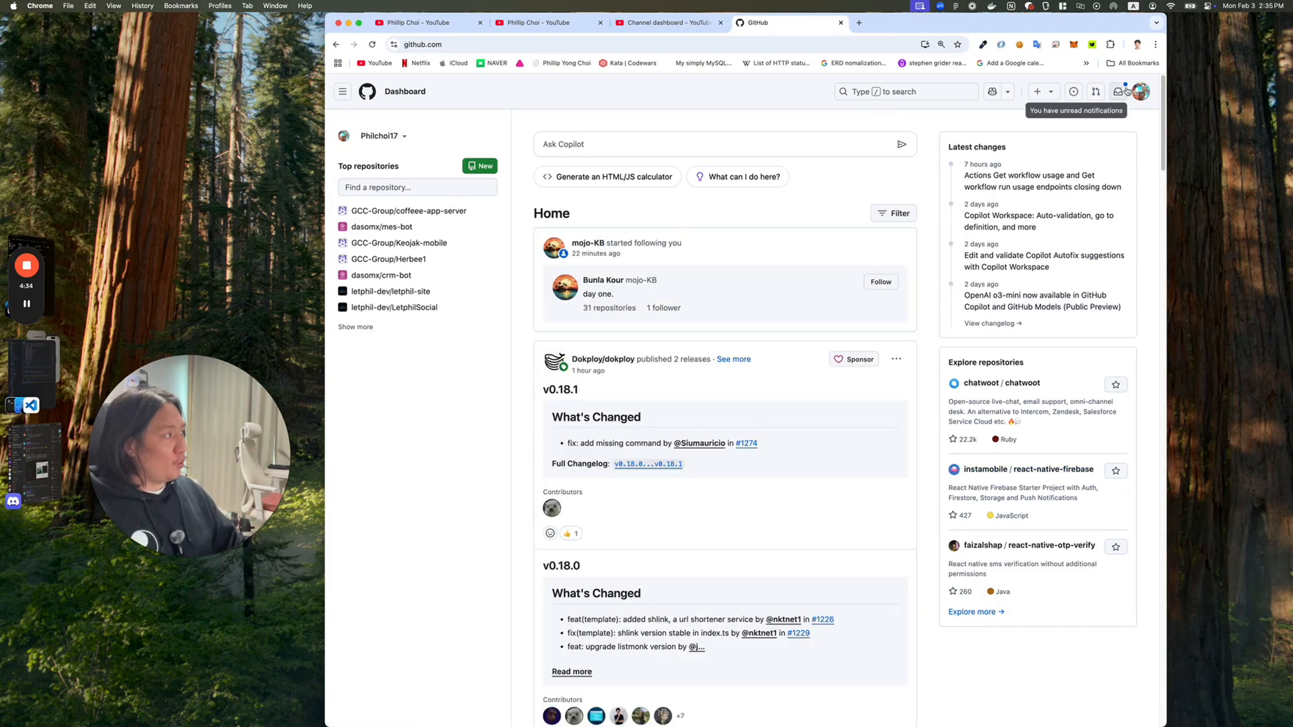
{"action": "left_click", "coordinate": [1141, 92]}
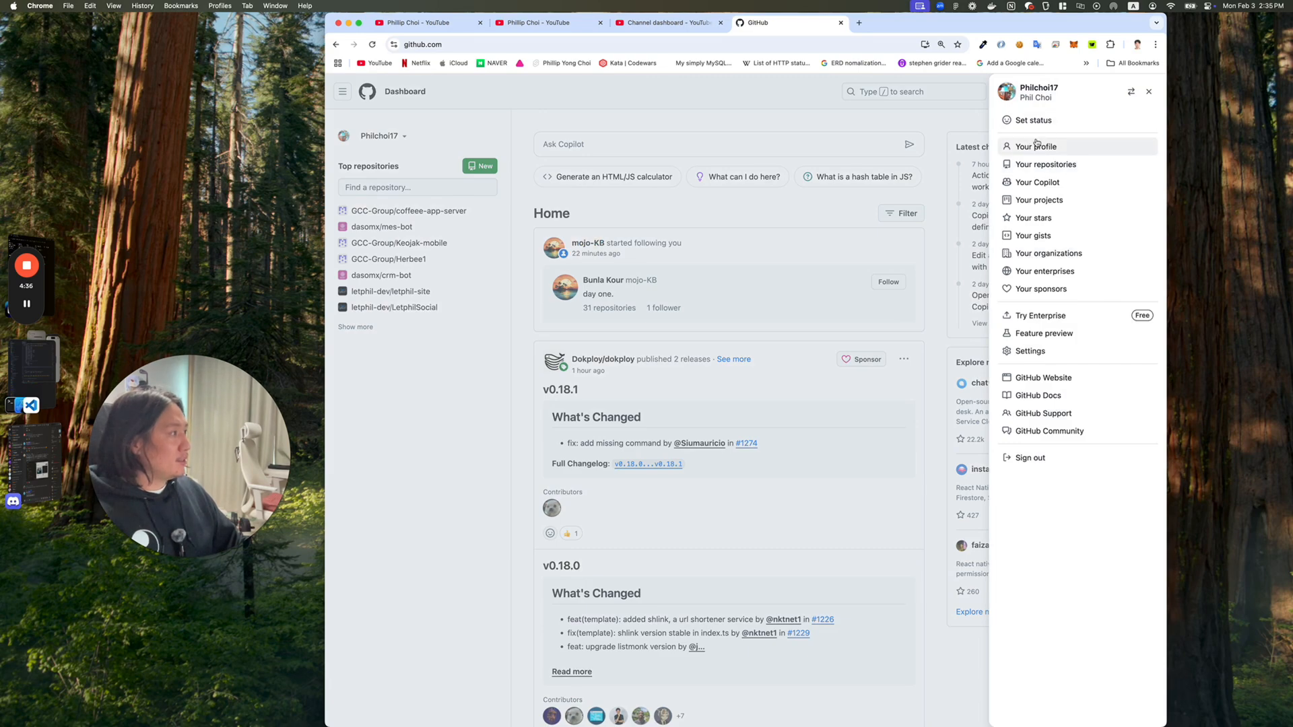
{"action": "left_click", "coordinate": [1036, 146]}
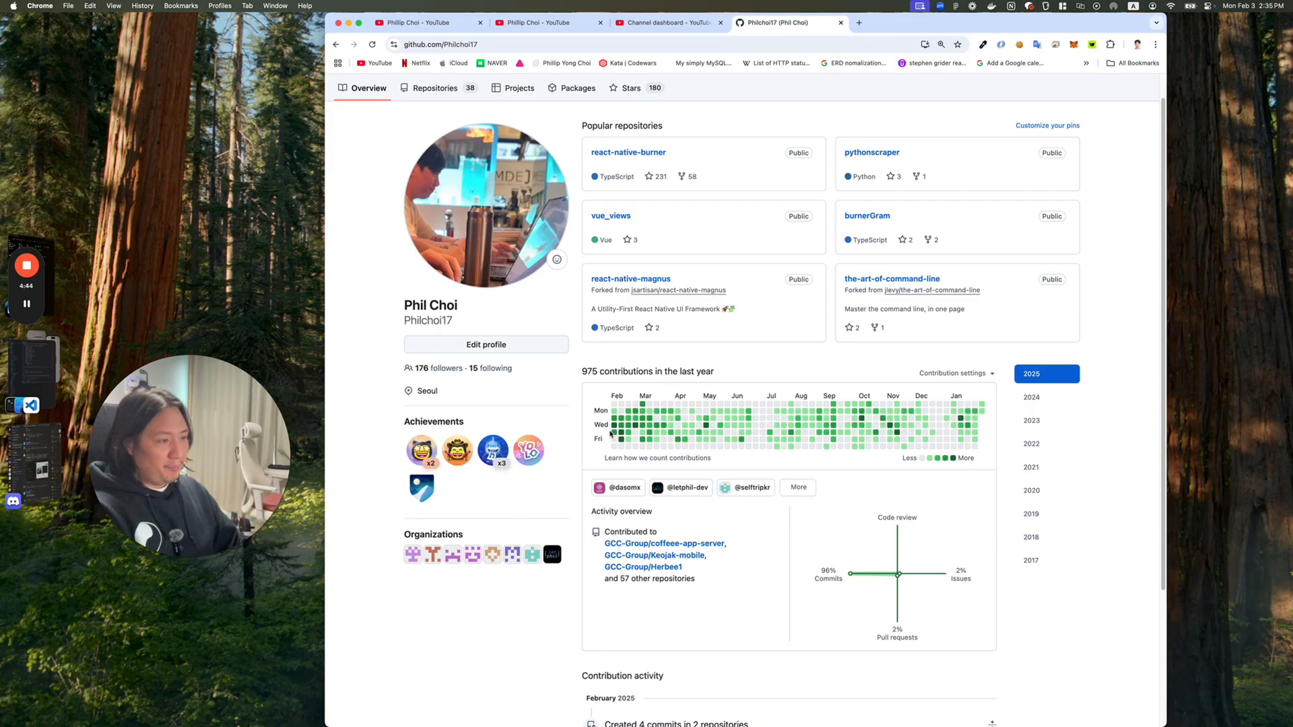
Compare the contribution graphs for 2024, 2023 and an earlier year.
{"action": "left_click", "coordinate": [1029, 396]}
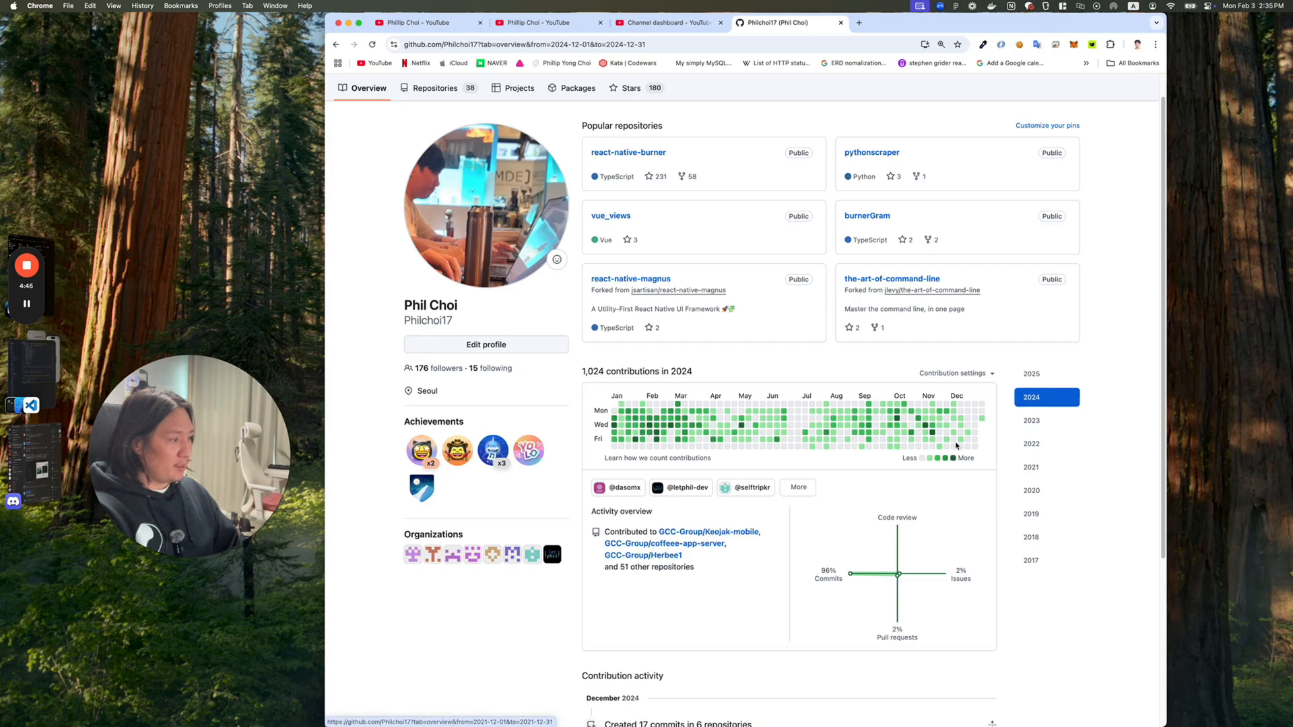
{"action": "left_click", "coordinate": [1030, 420]}
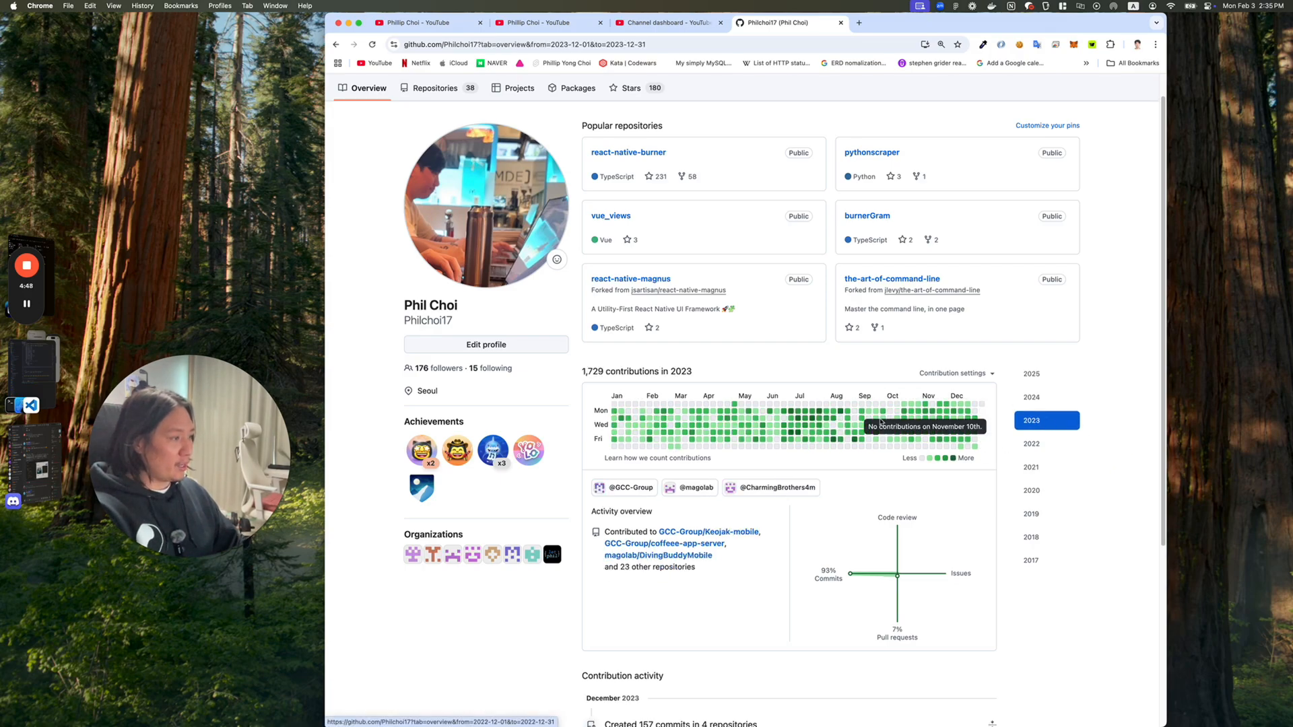
{"action": "left_click", "coordinate": [1030, 373]}
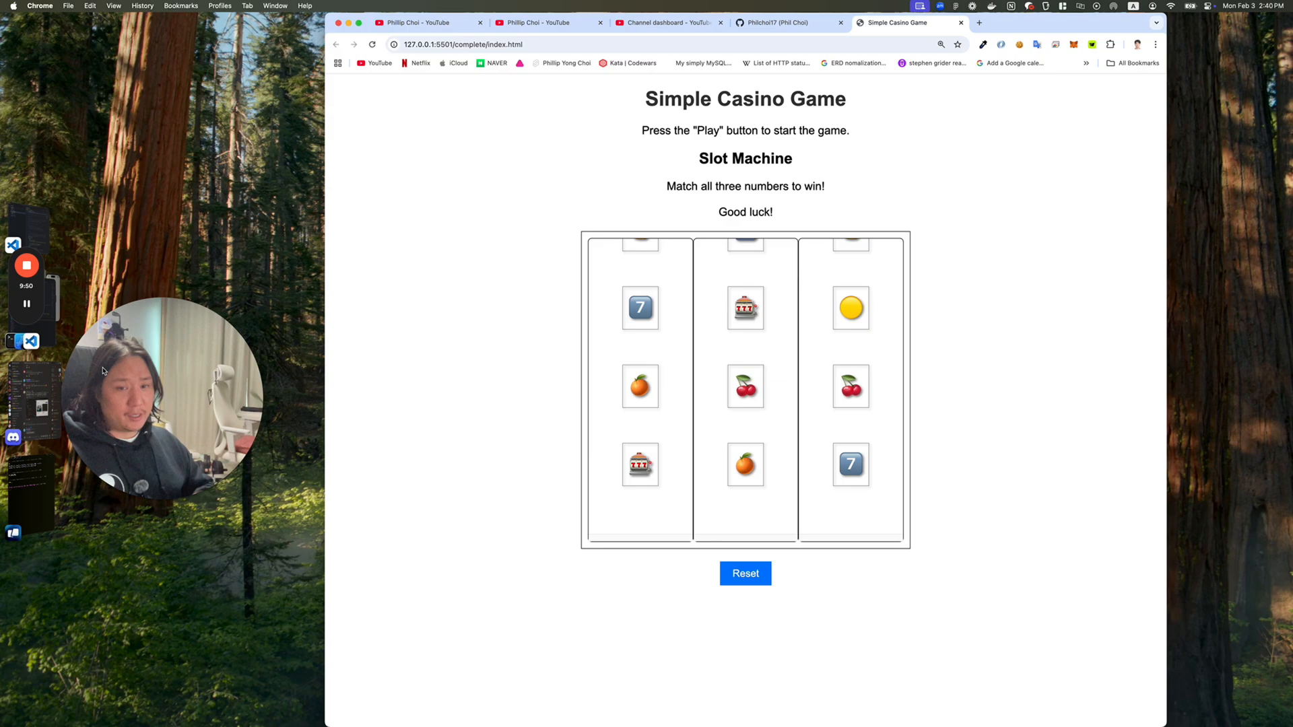
Restart the Simple Casino Game slot machine with Reset.
{"action": "left_click", "coordinate": [788, 22]}
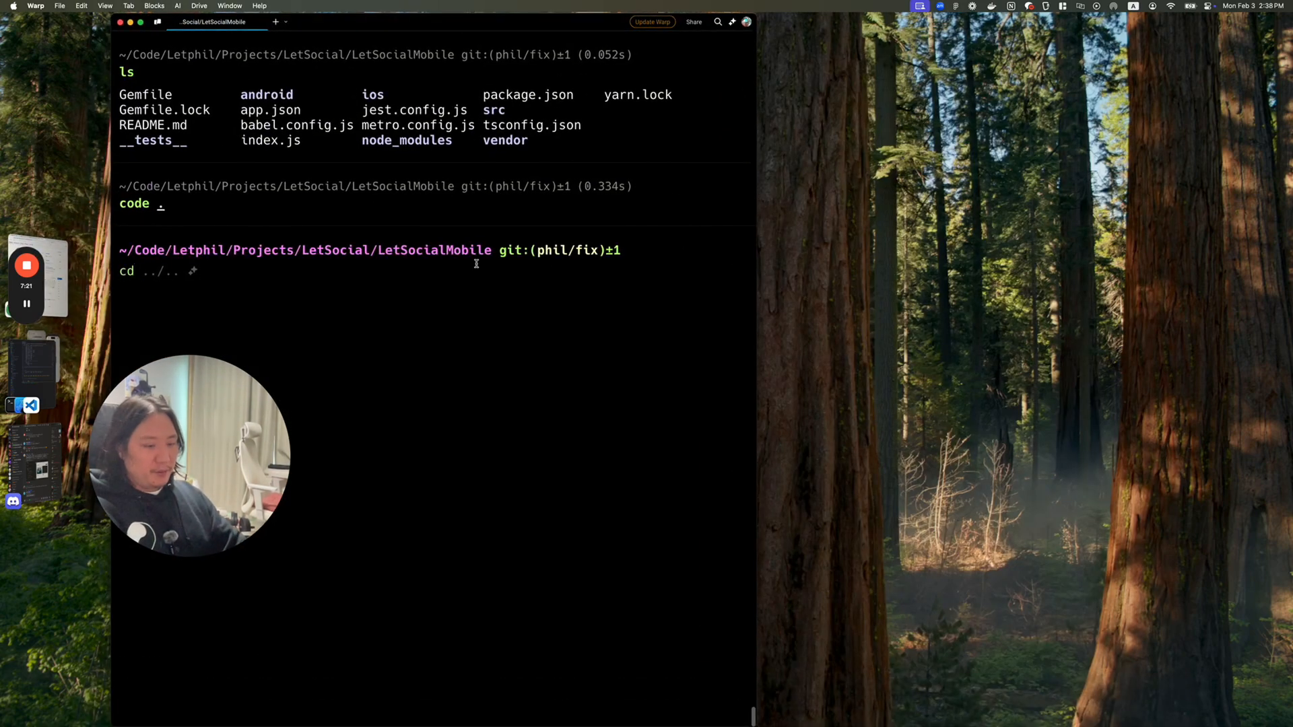
Change directory into web-dev-course/09section/project03 ready to launch it in VS Code.
{"action": "type", "text": "~/Code/Apps/GCC/Keojak-mobile/"}
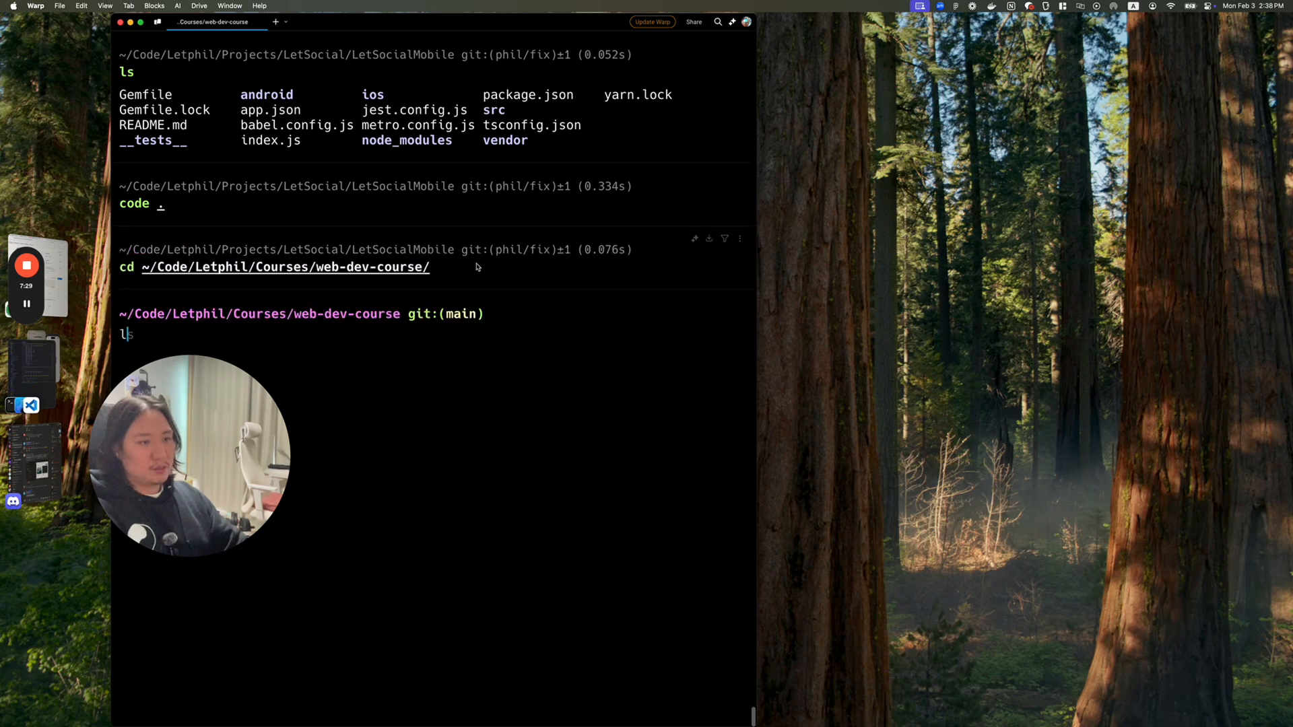
{"action": "type", "text": "cd services/"}
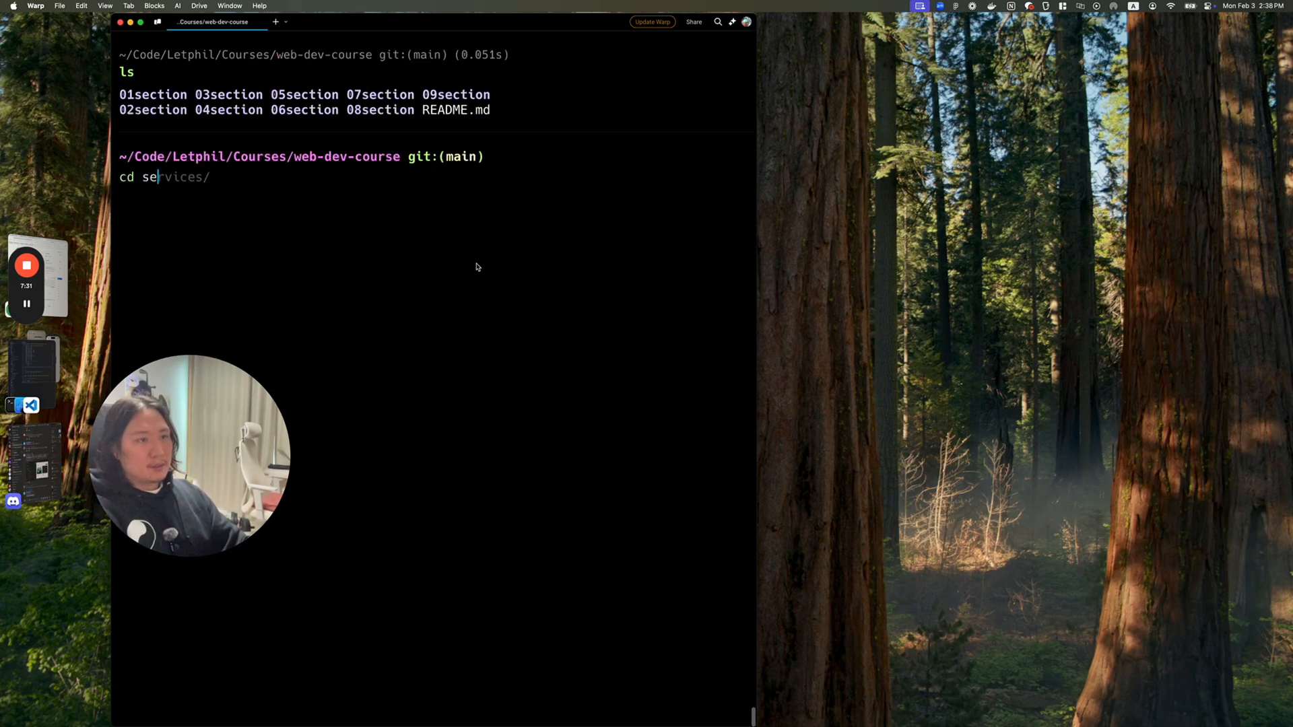
{"action": "type", "text": "9"}
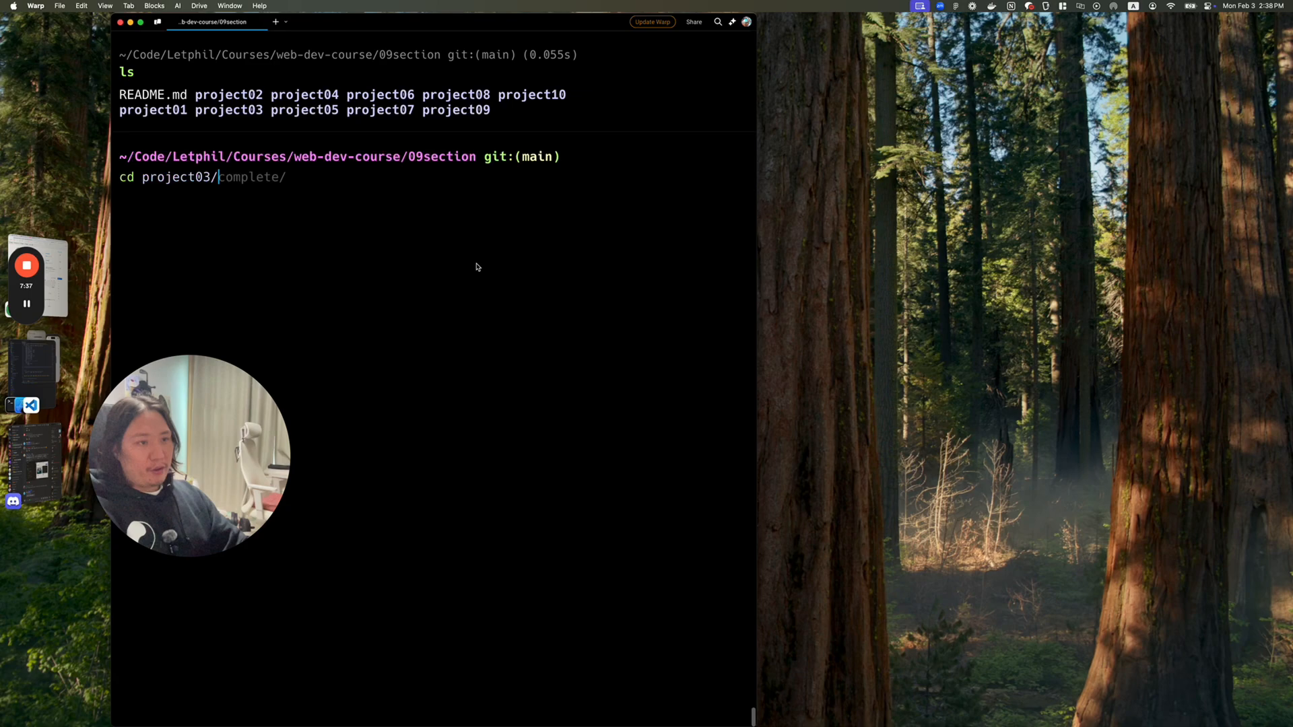
{"action": "key", "text": "Enter"}
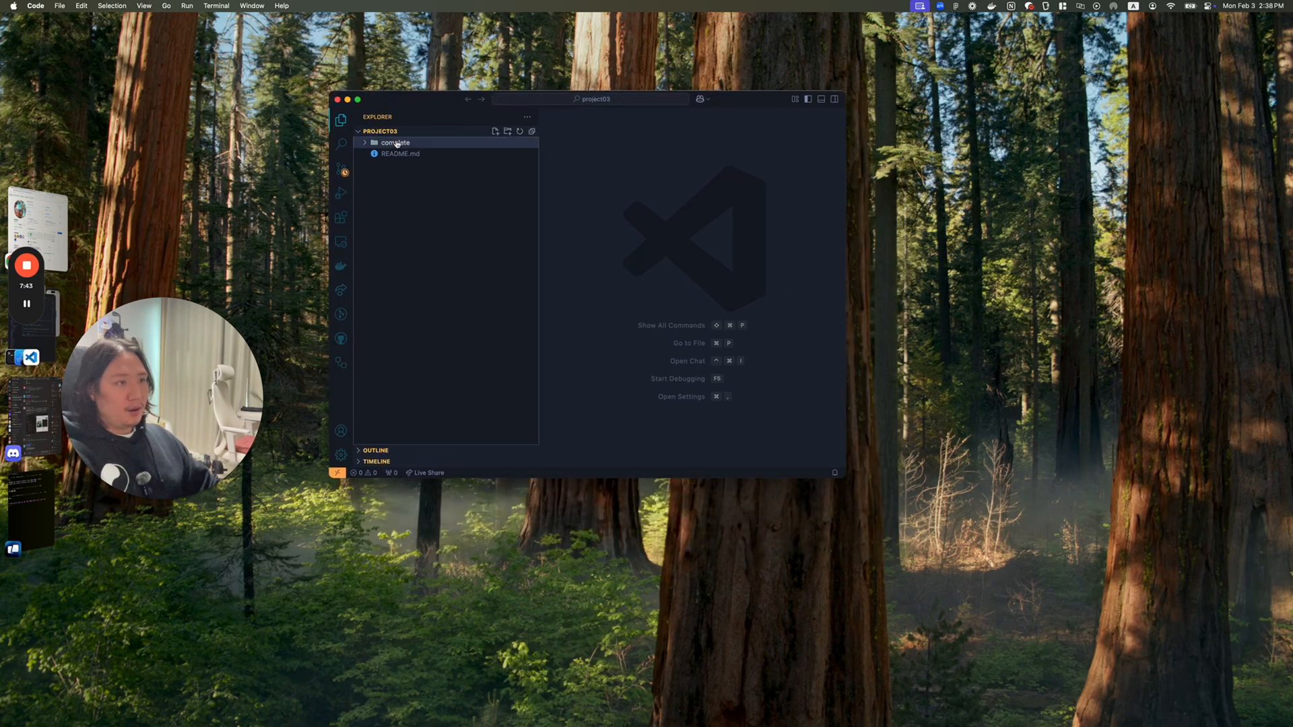
Expand project03's complete folder to serve its index.html with Live Server.
{"action": "left_click", "coordinate": [396, 142]}
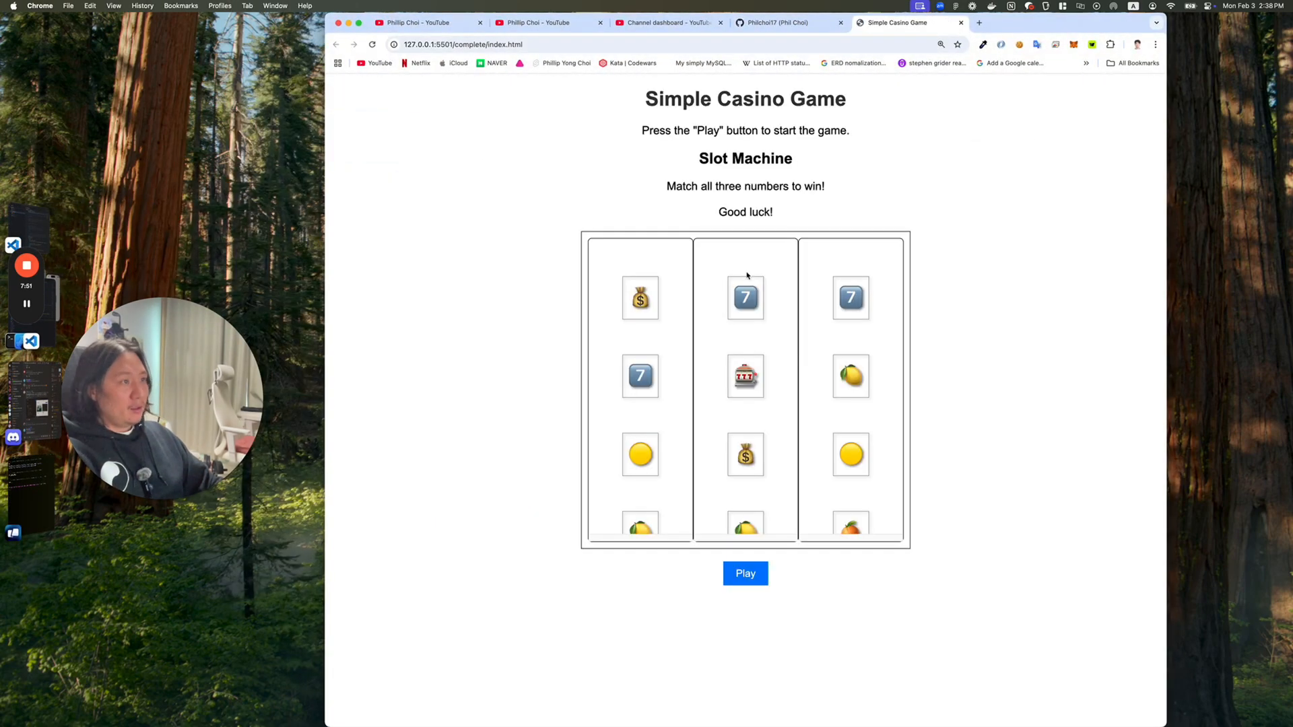
Spin and reset the slot machine several rounds, landing one win along the way.
{"action": "left_click", "coordinate": [744, 573]}
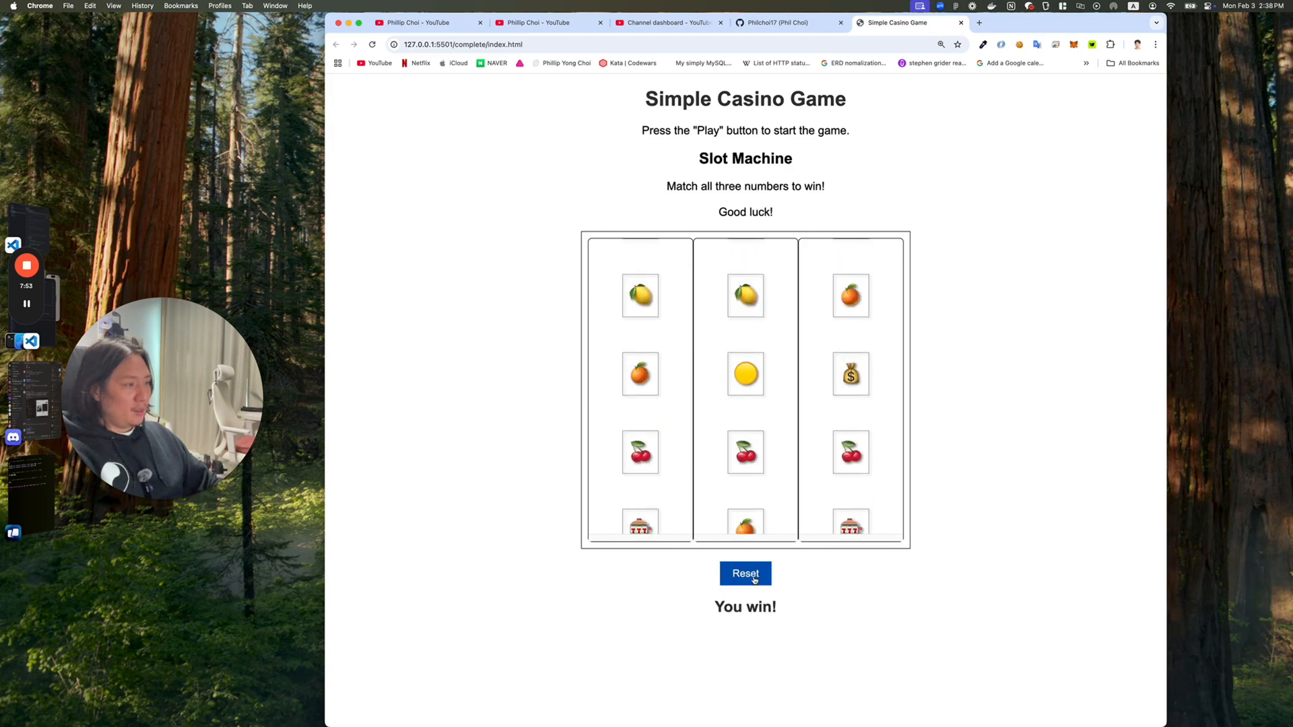
{"action": "left_click", "coordinate": [745, 573]}
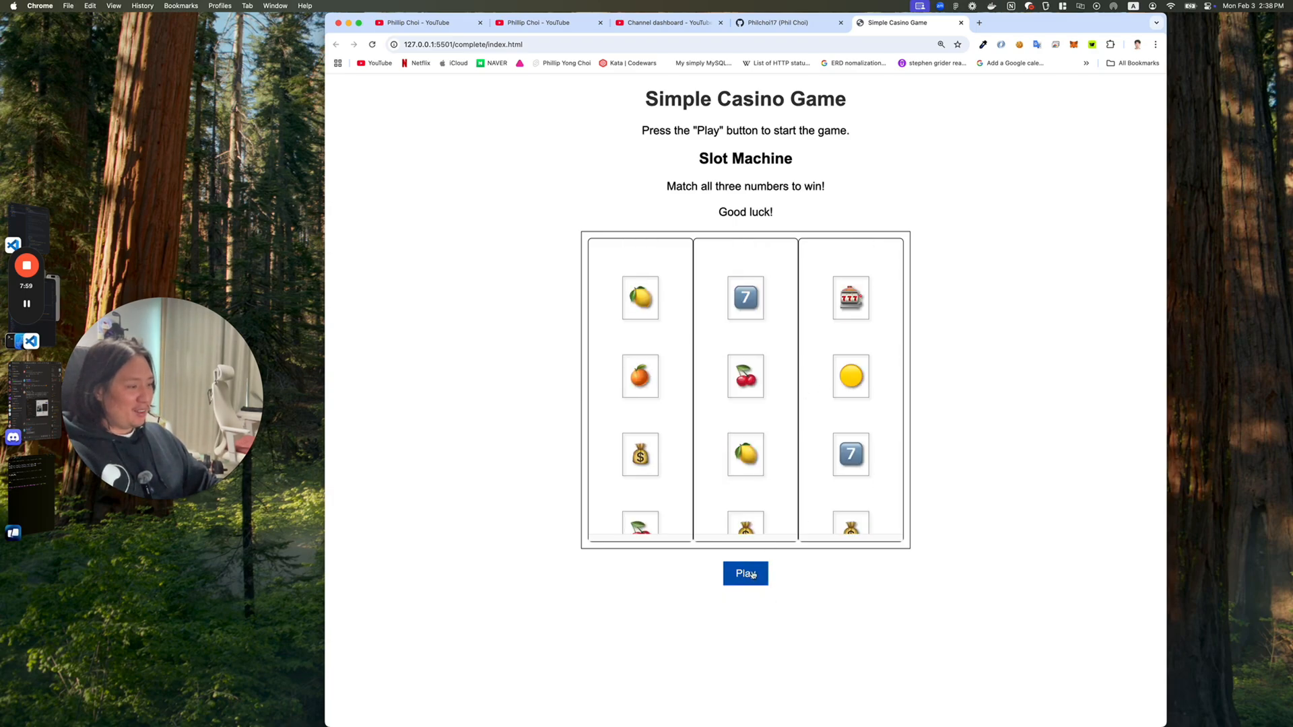
{"action": "left_click", "coordinate": [744, 574]}
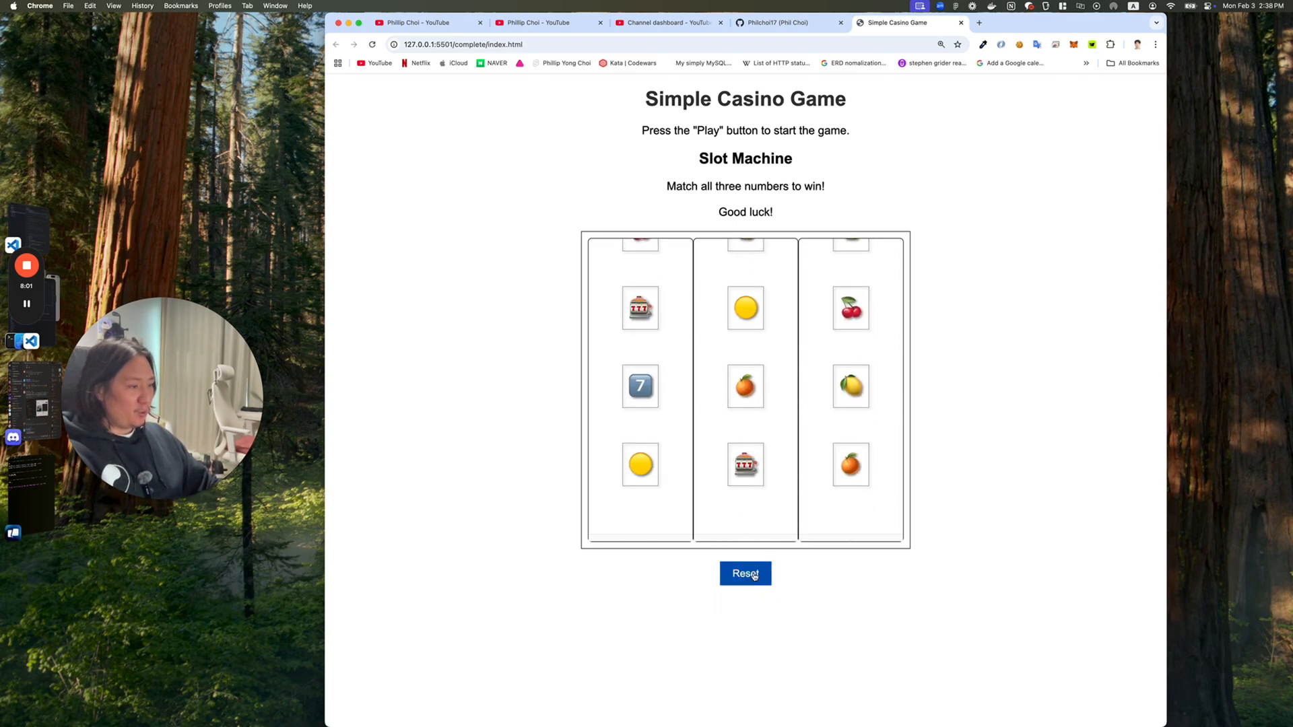
{"action": "left_click", "coordinate": [744, 574]}
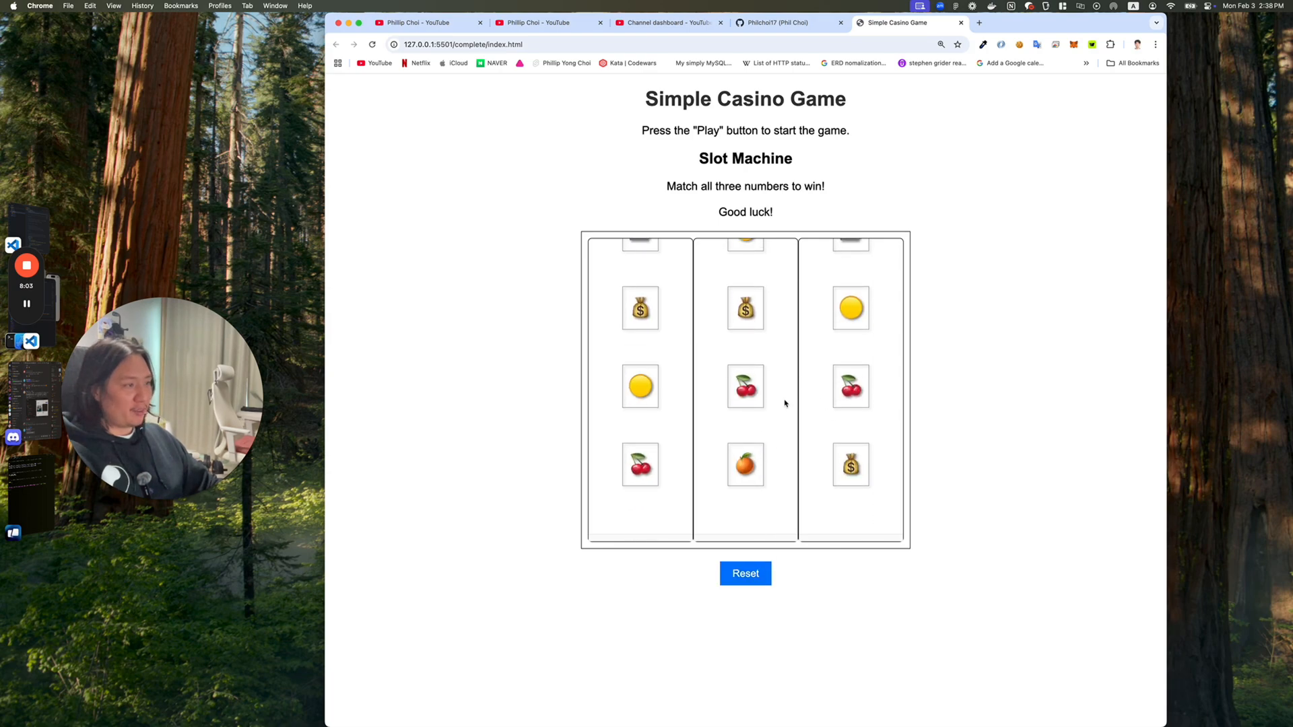
{"action": "left_click", "coordinate": [745, 573]}
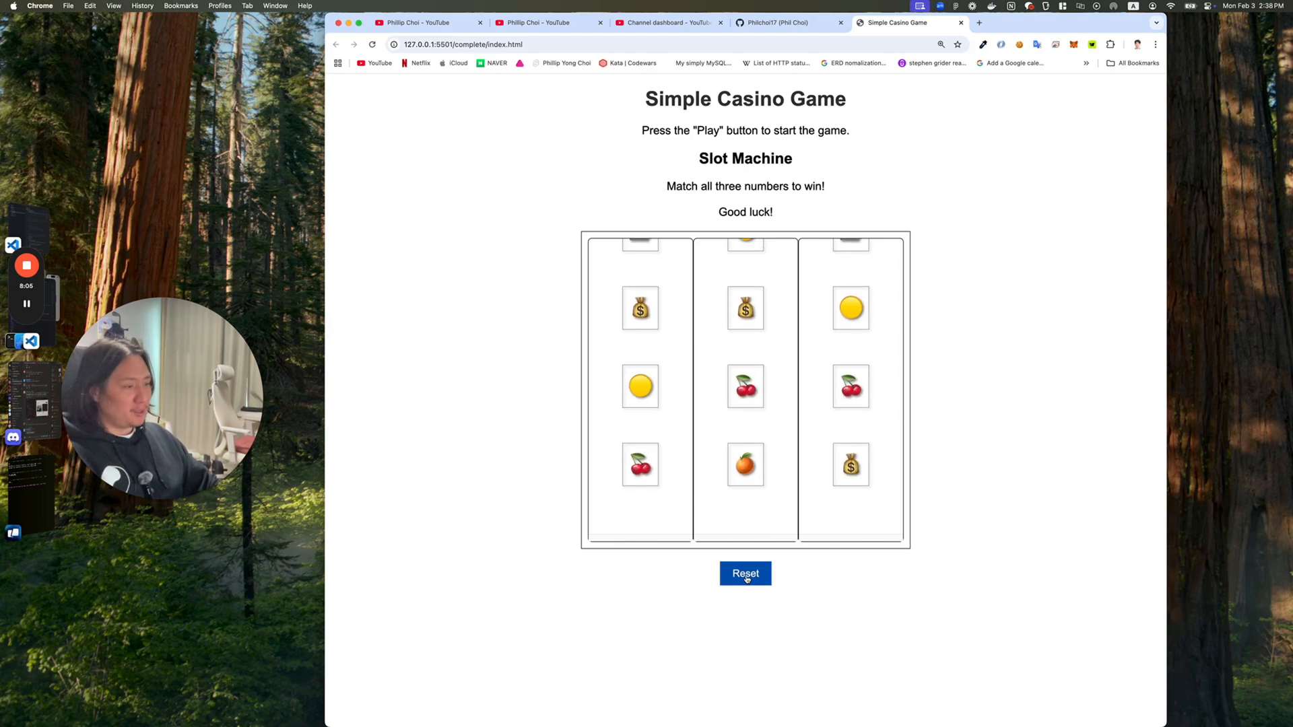
{"action": "left_click", "coordinate": [744, 574]}
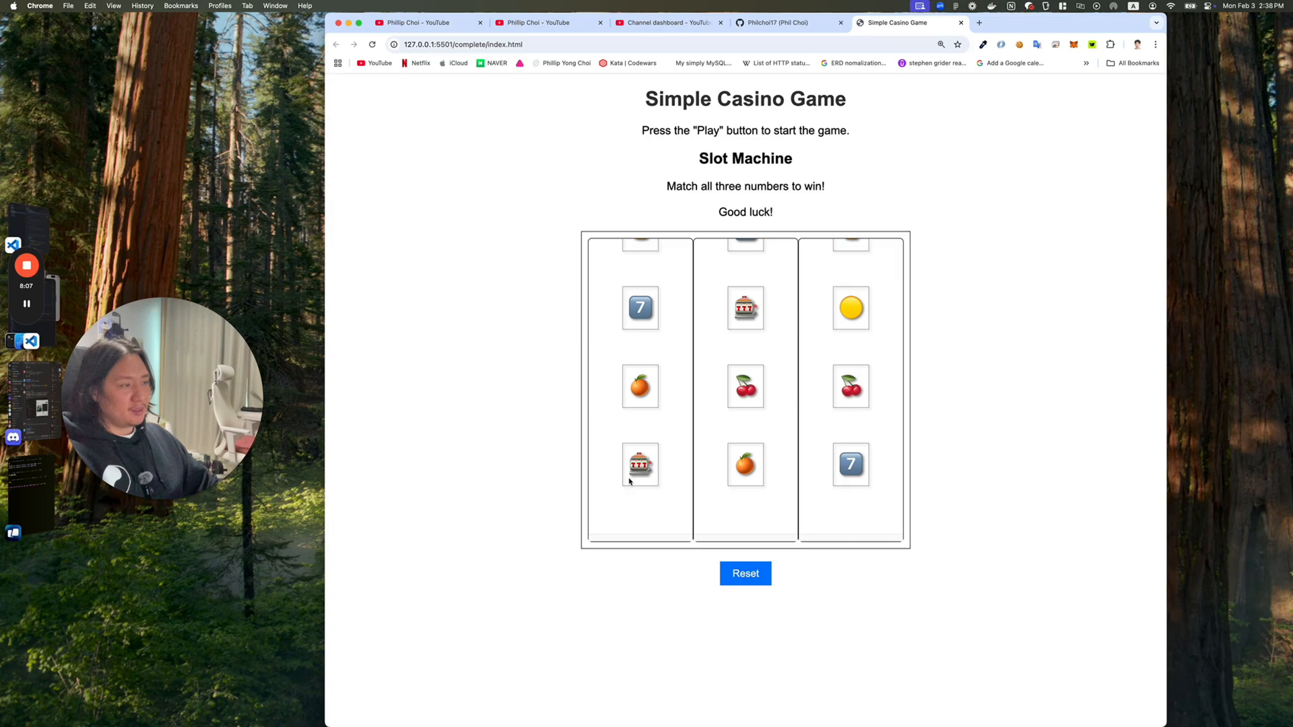
{"action": "mouse_move", "coordinate": [62, 332]}
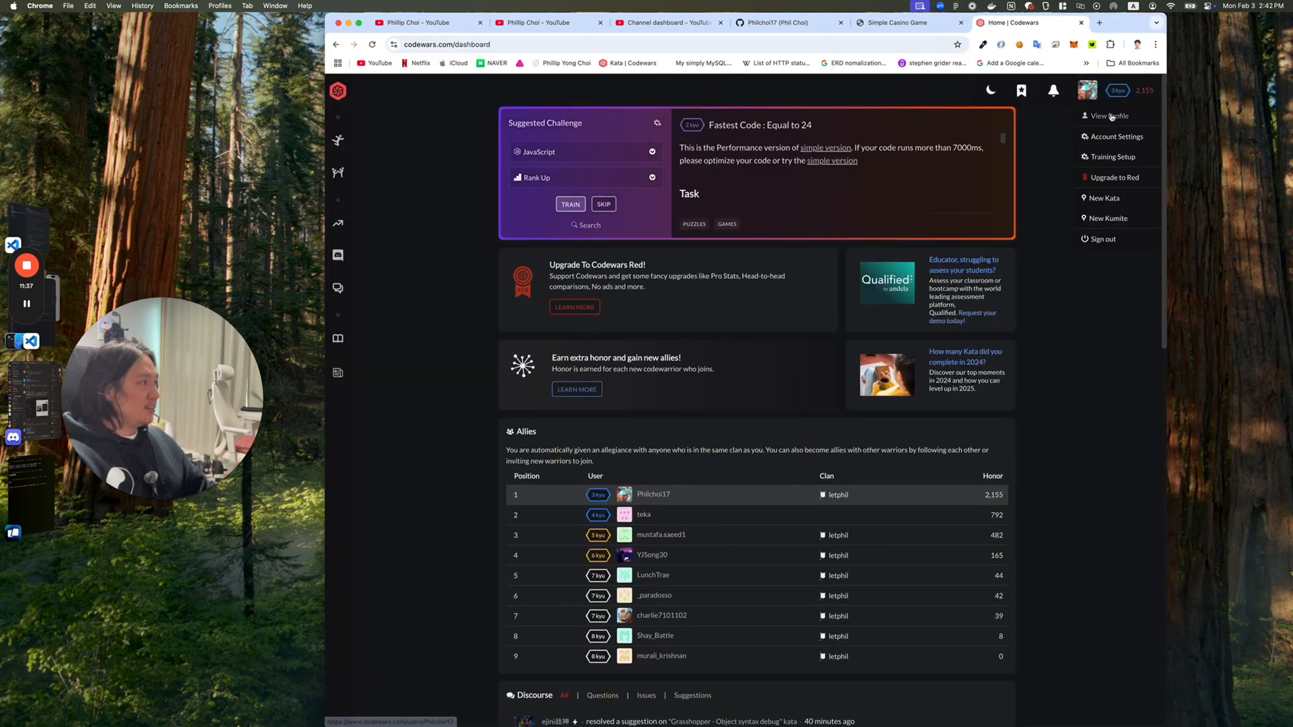
Check the letphil clan in Account Settings, then view profile stats: 3 kyu, 2,155 honor, 483 kata.
{"action": "left_click", "coordinate": [1116, 137]}
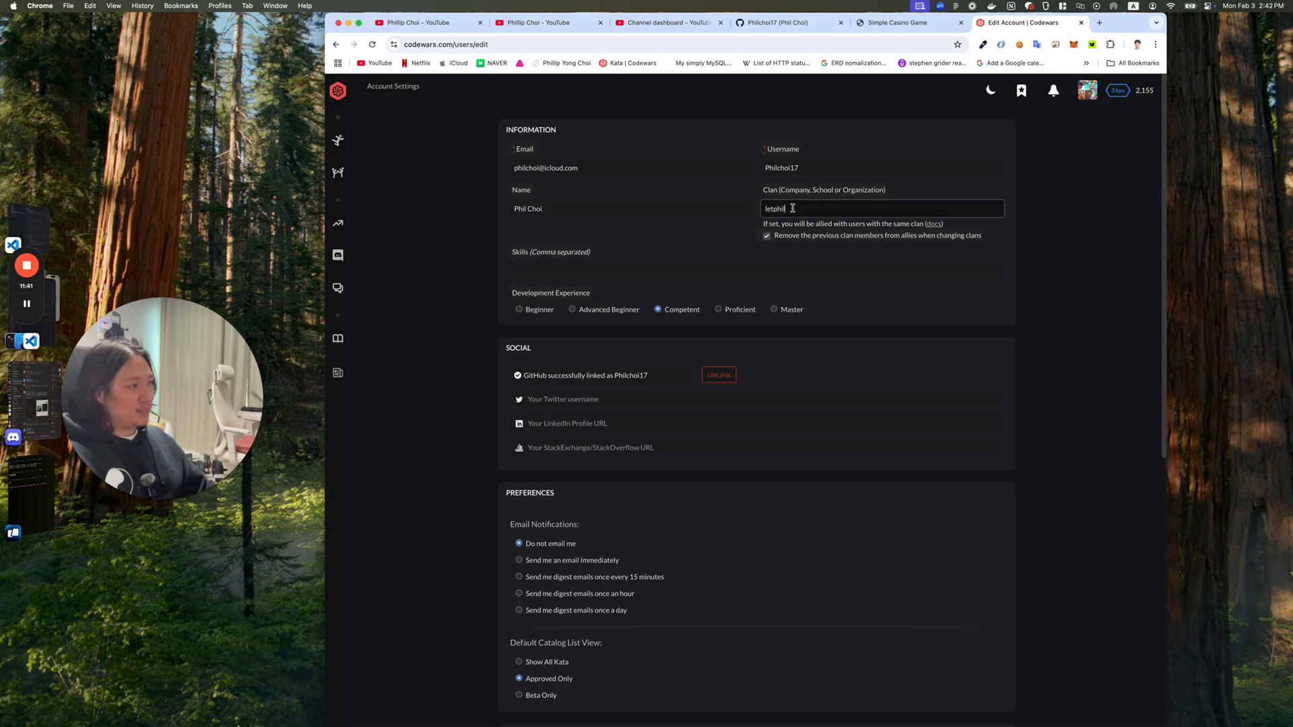
{"action": "left_click", "coordinate": [1088, 90]}
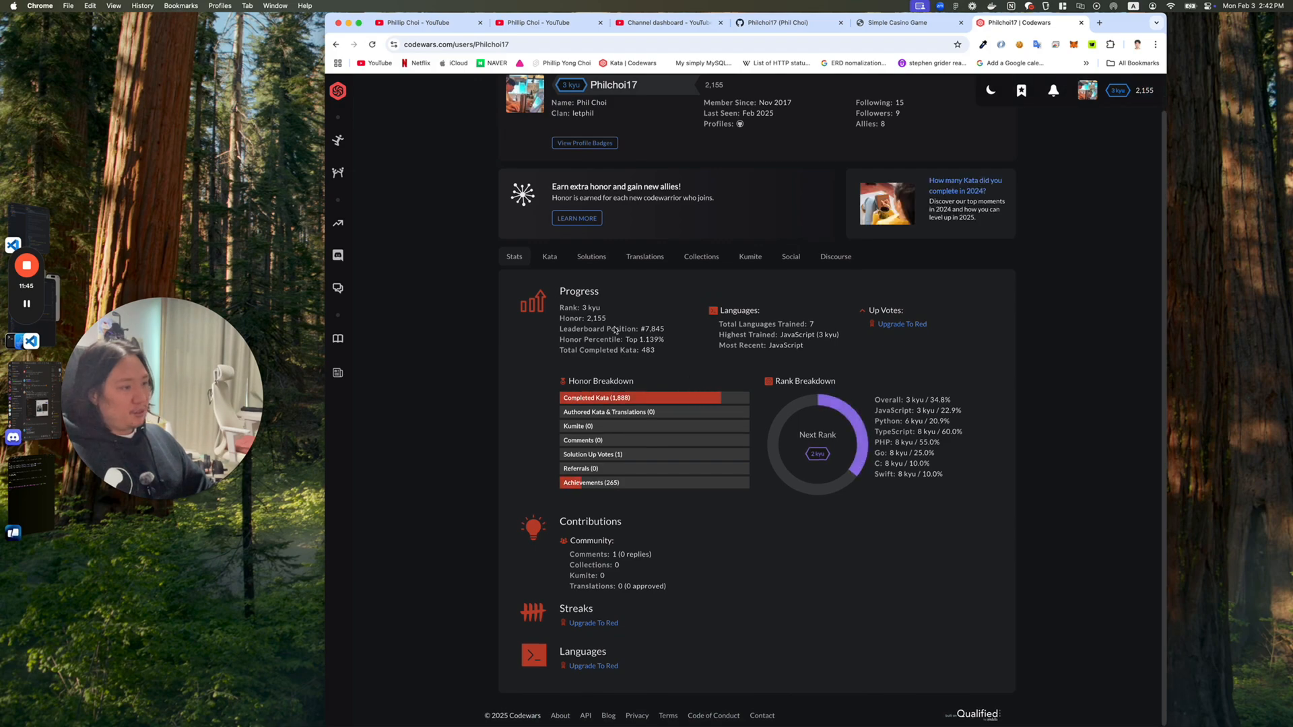
{"action": "scroll", "scroll_direction": "down", "scroll_amount": 3}
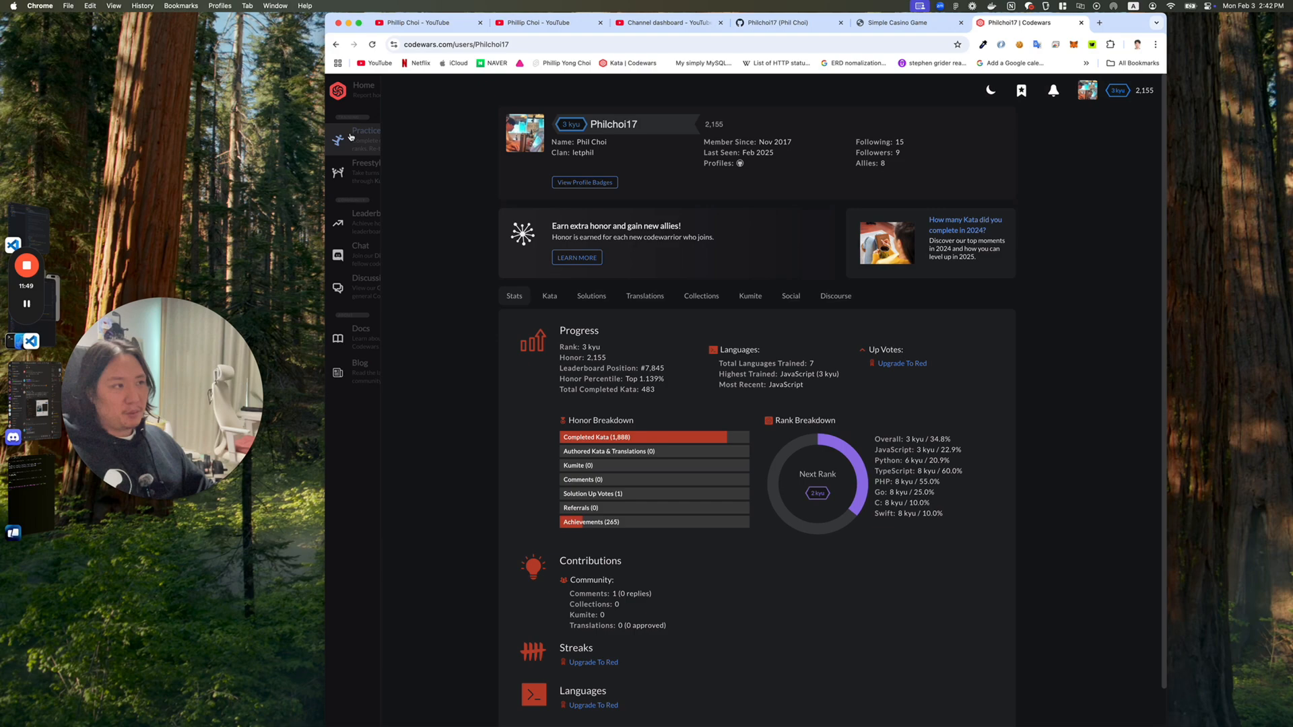
{"action": "left_click", "coordinate": [1088, 90]}
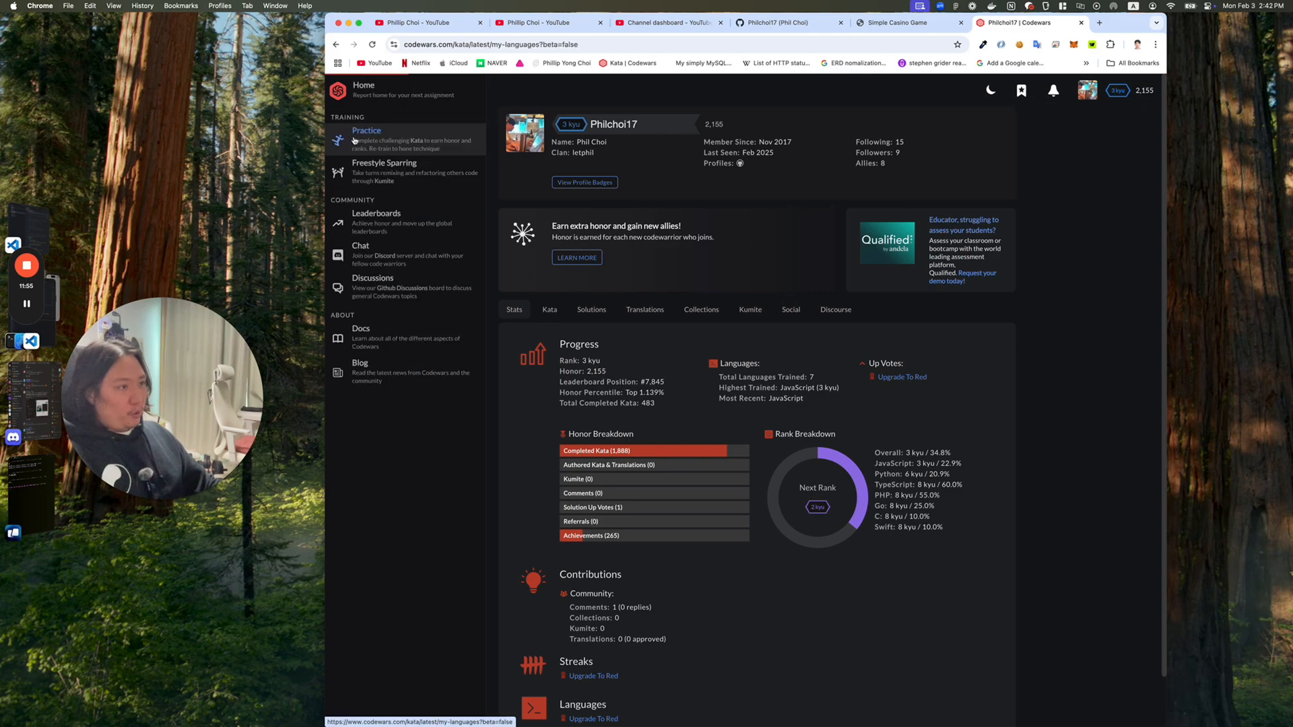
Browse the Practice kata library listing 5,954 approved kata in my languages, newest first.
{"action": "left_click", "coordinate": [366, 130]}
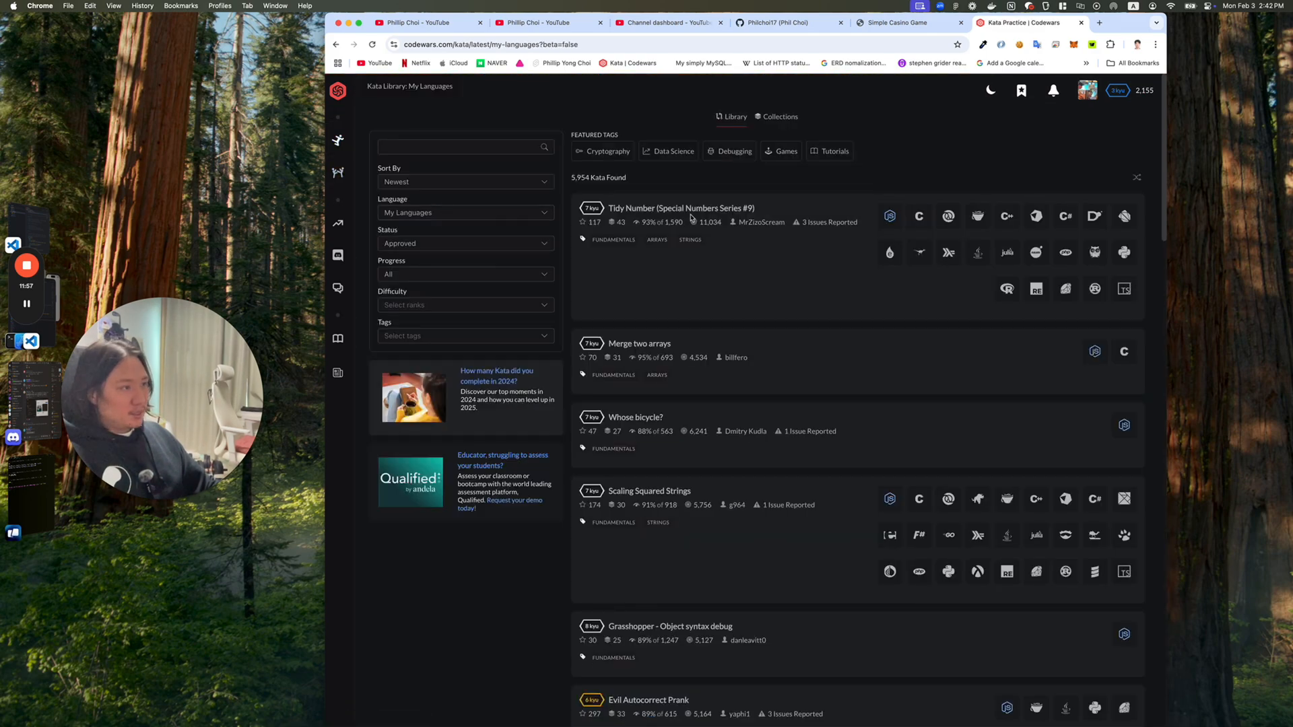
{"action": "scroll", "scroll_direction": "down", "scroll_amount": 3}
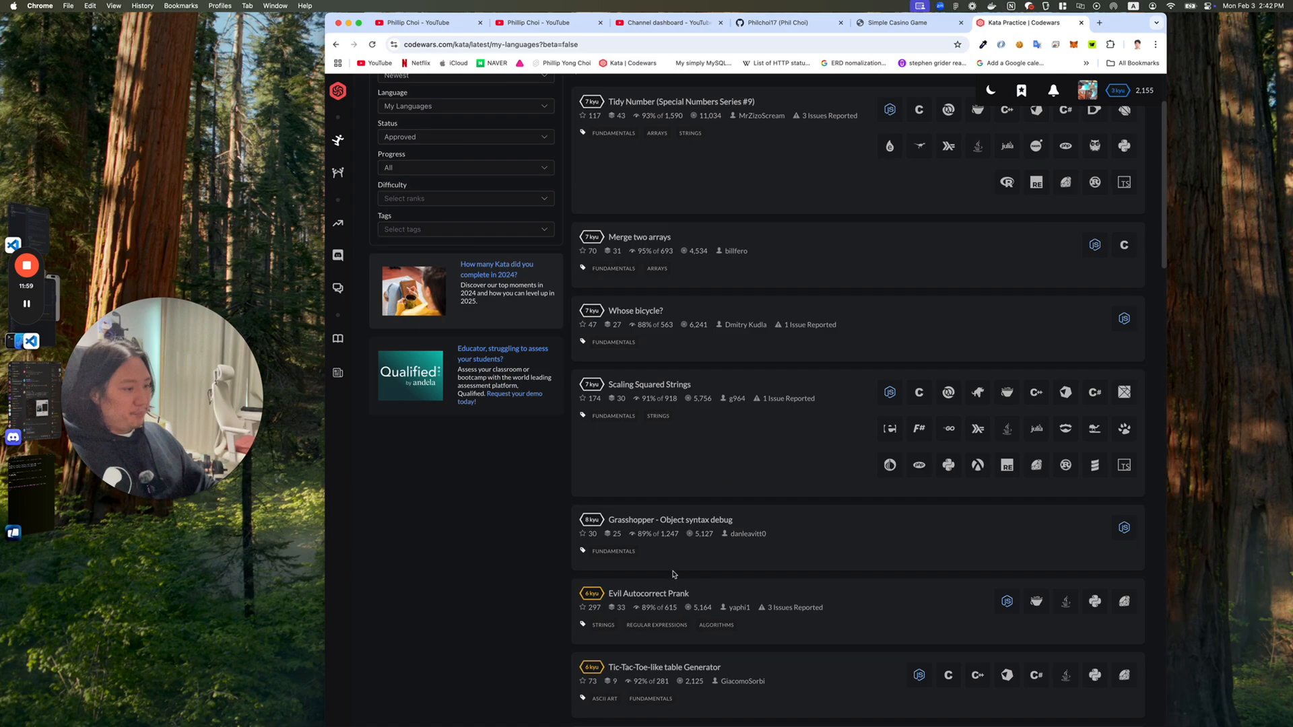
{"action": "scroll", "scroll_direction": "down", "scroll_amount": 3}
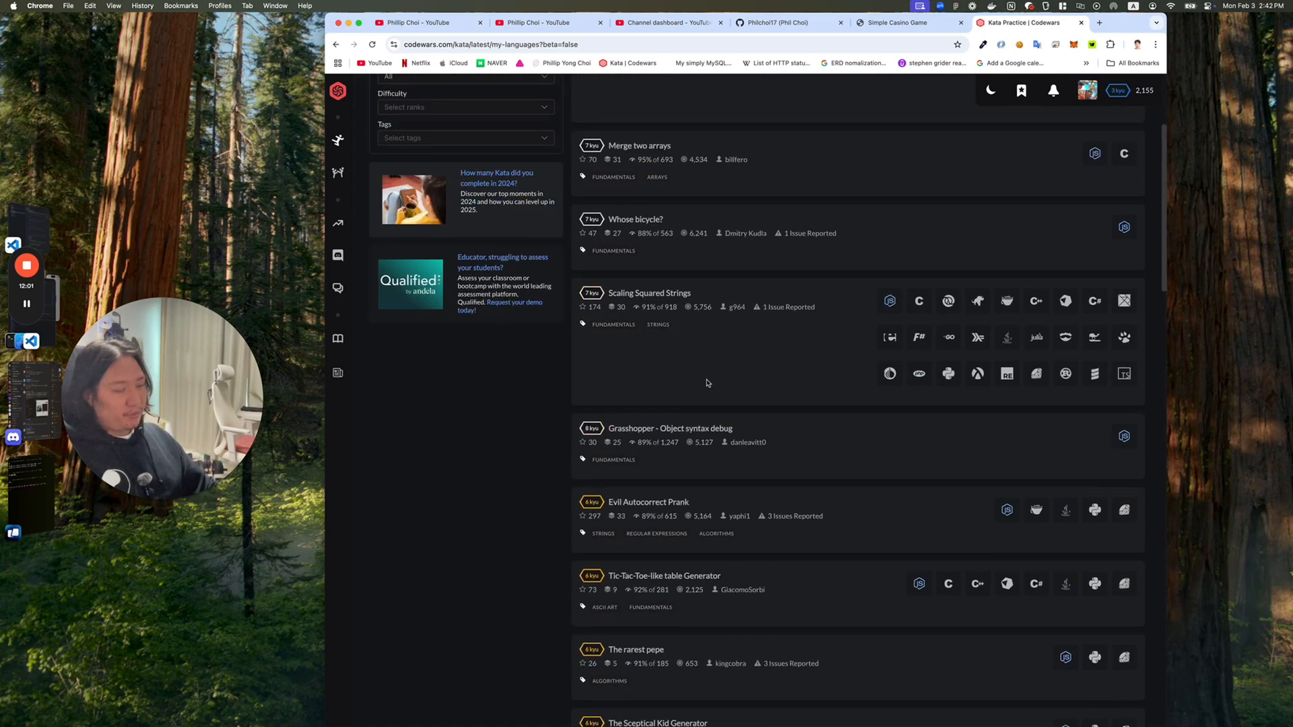
{"action": "scroll", "scroll_direction": "down", "scroll_amount": 3}
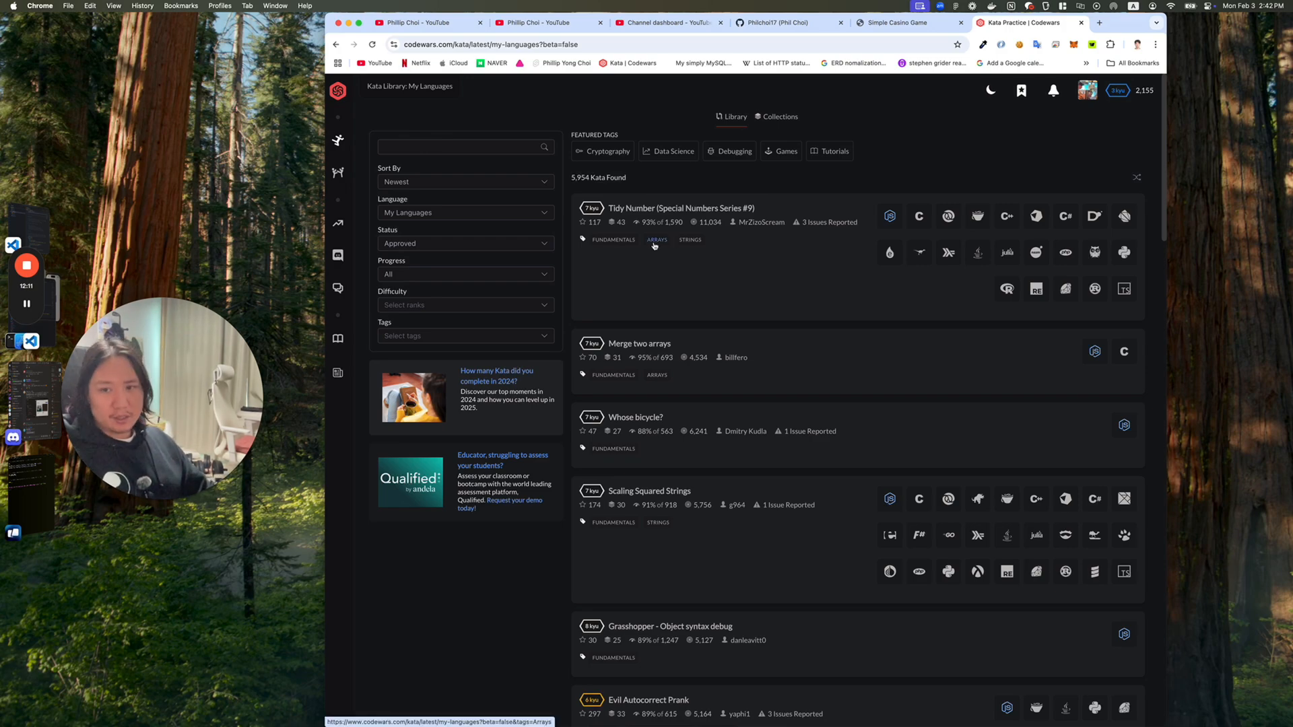
{"action": "mouse_move", "coordinate": [734, 266]}
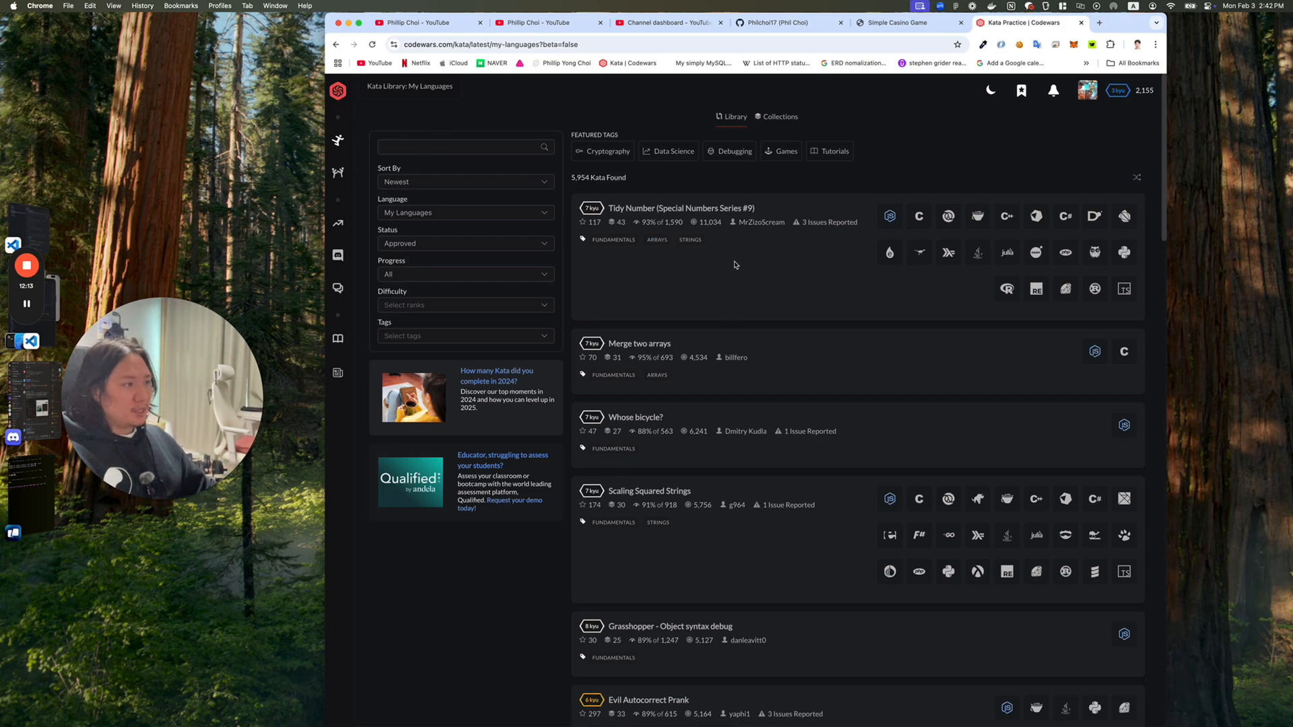